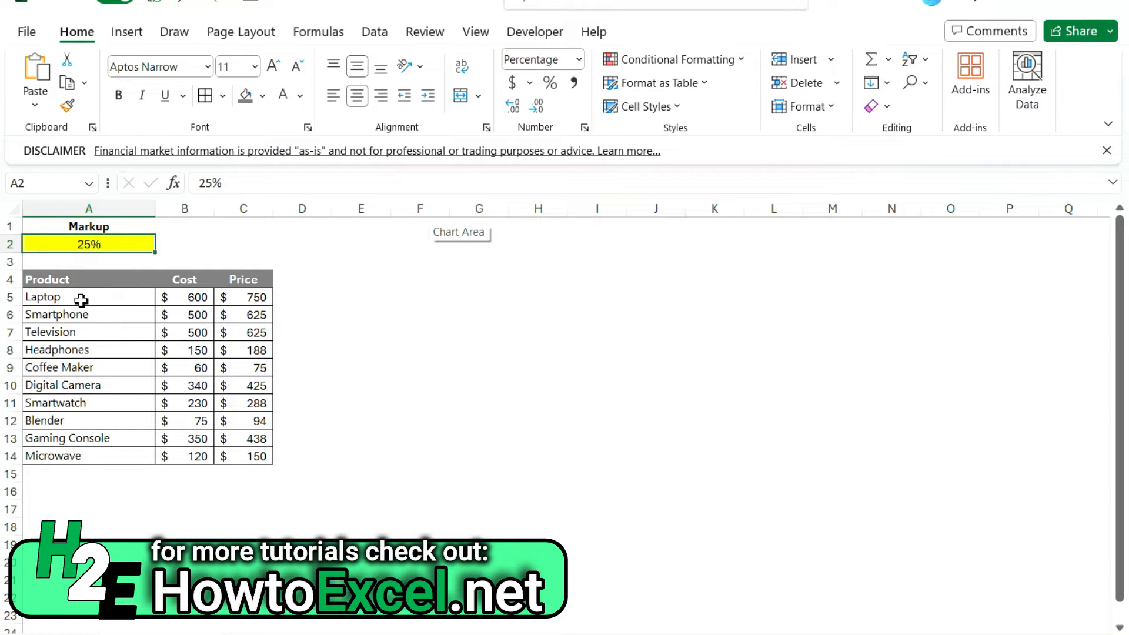
mouse_move(250, 303)
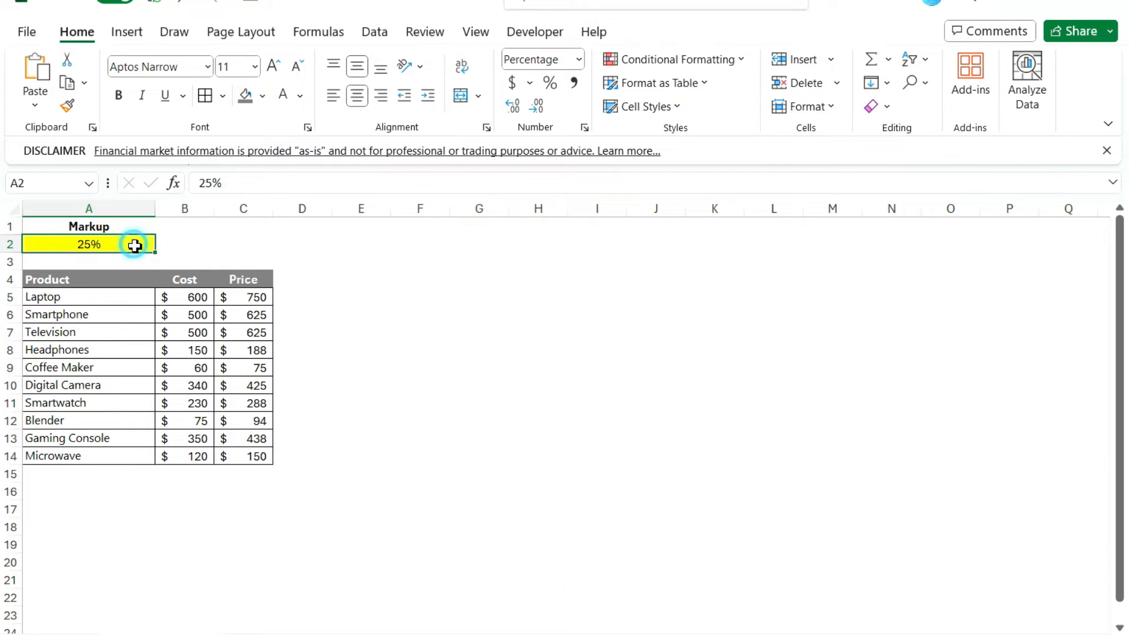
Step: Try markups of 2% and 28% in A2 and check the price formula =B5*(1+$A$2)
type("2%")
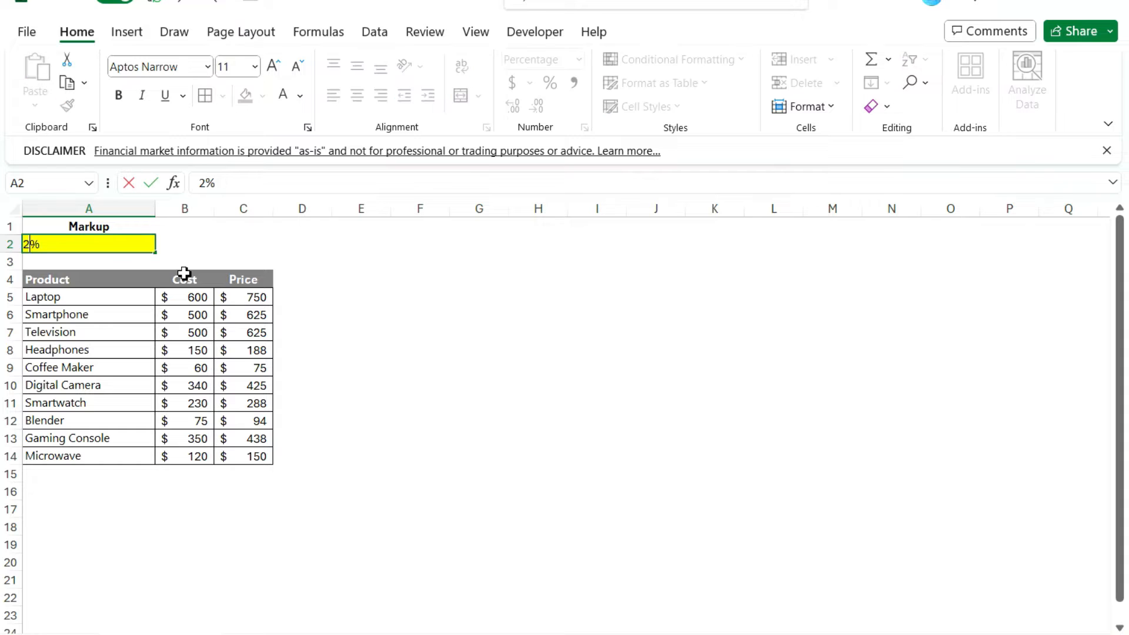
key("enter")
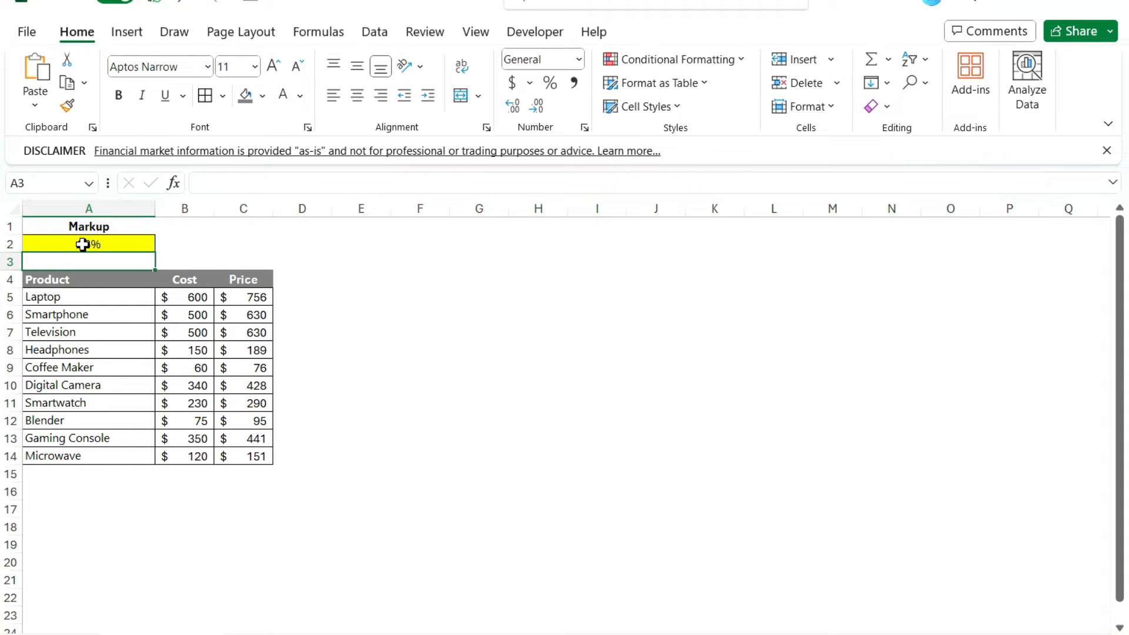
type("28%")
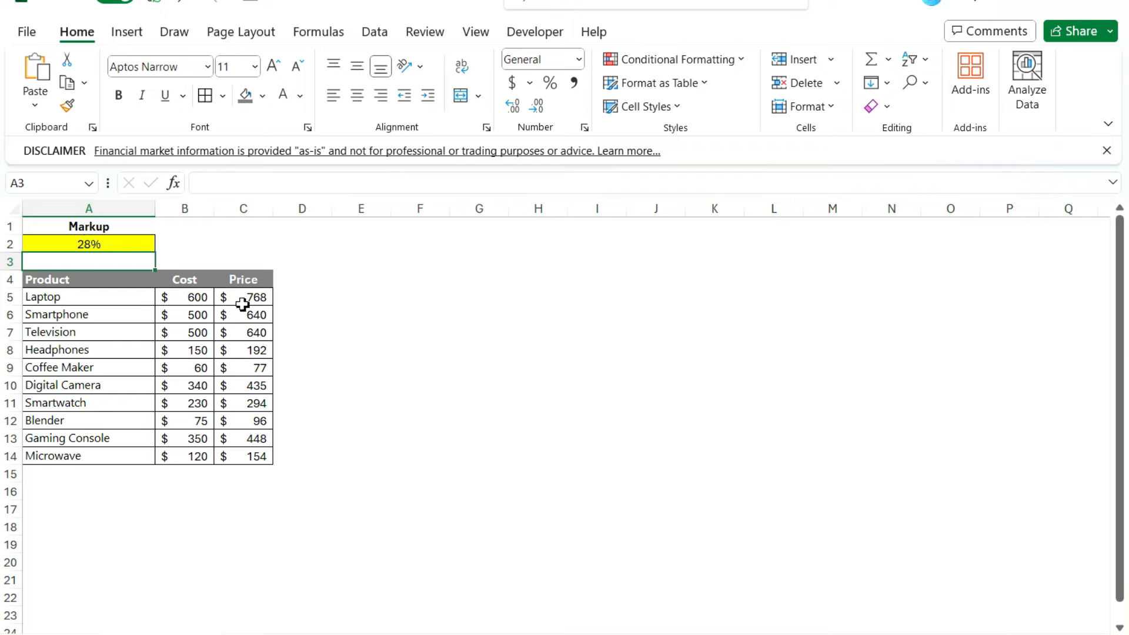
left_click(242, 297)
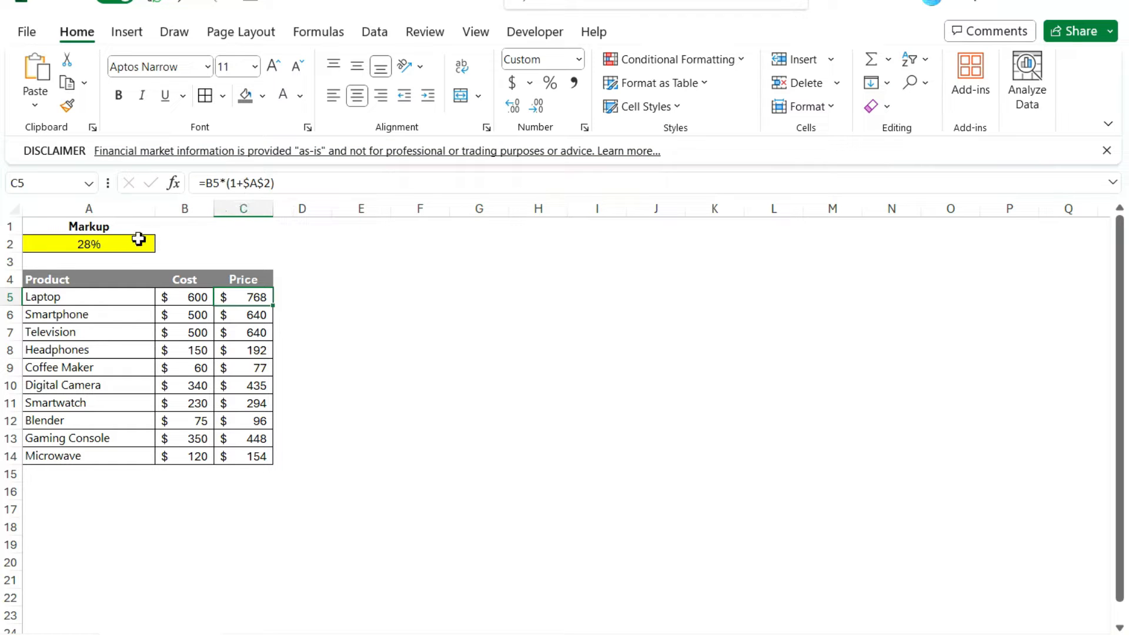
mouse_move(139, 240)
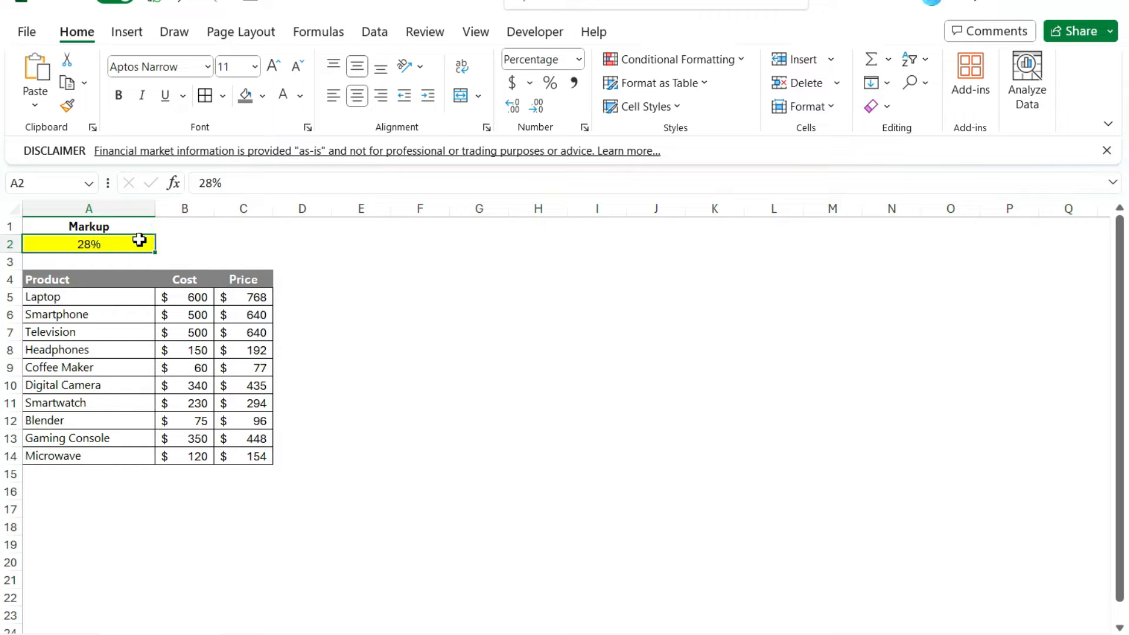
Step: Raise the markup in A2 through 29% to 30% so all prices recalculate
type("29%")
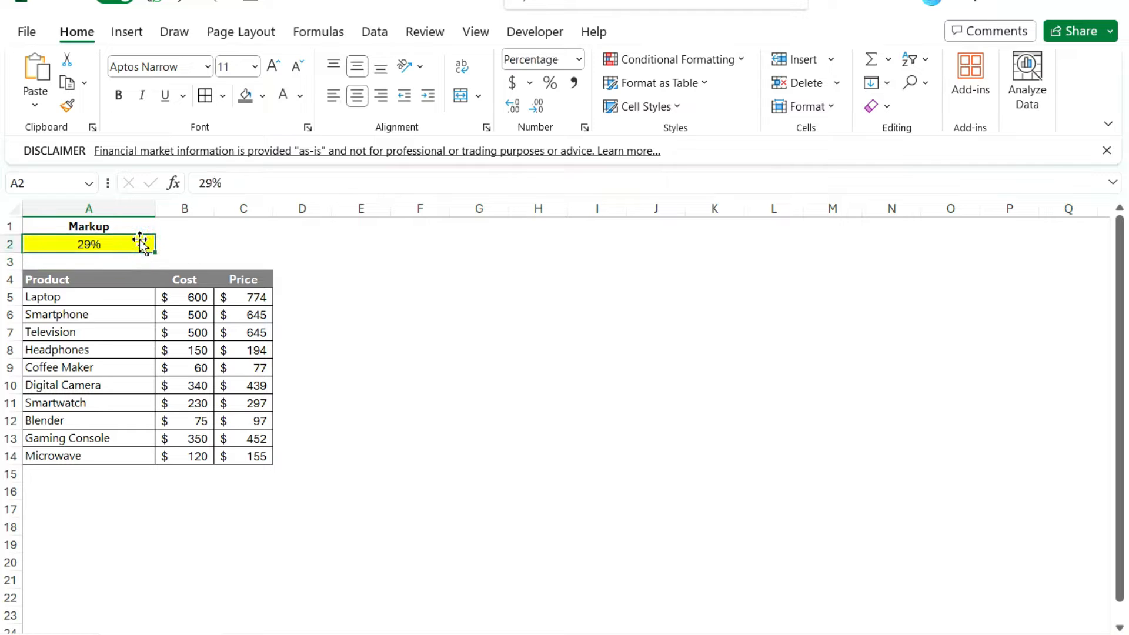
type("30%")
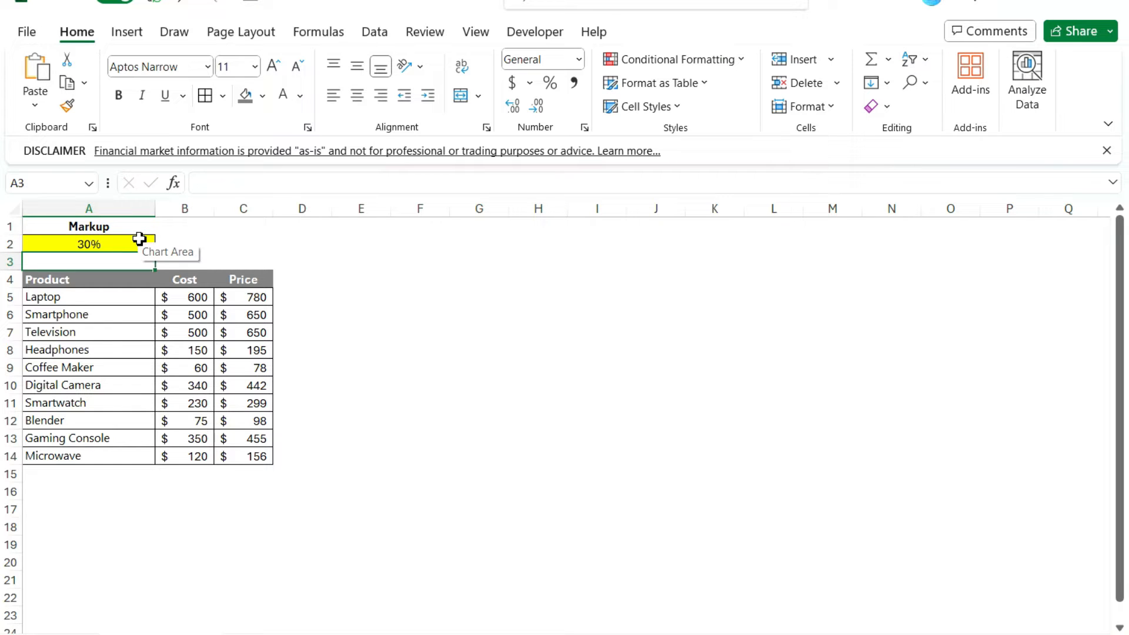
left_click(185, 244)
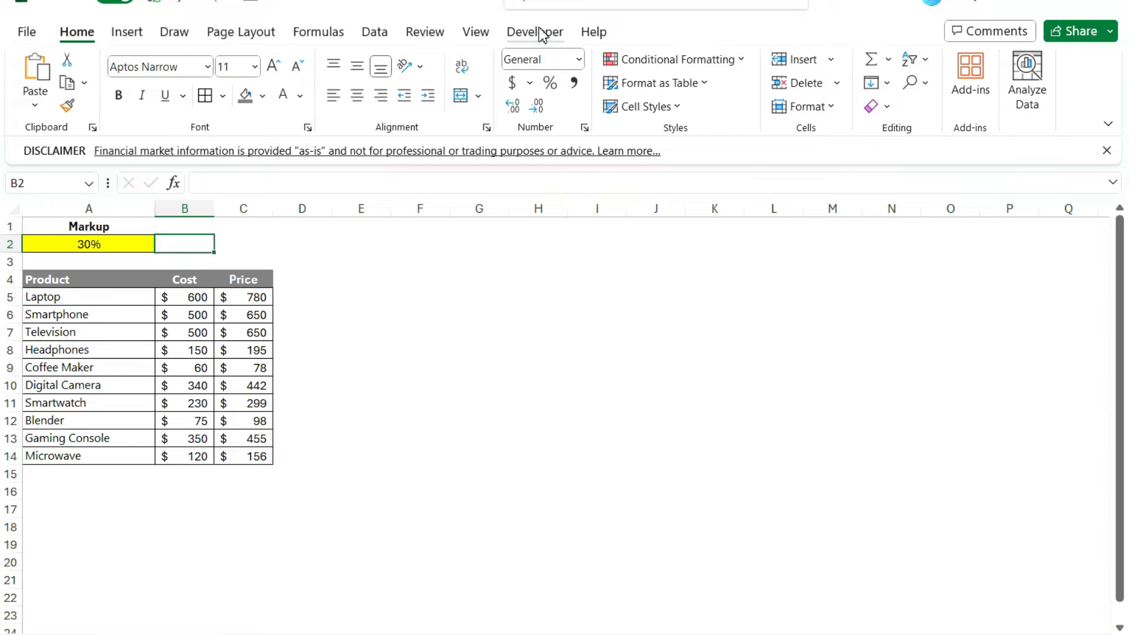
Step: Show the Developer ribbon and the Insert list of form controls
left_click(535, 31)
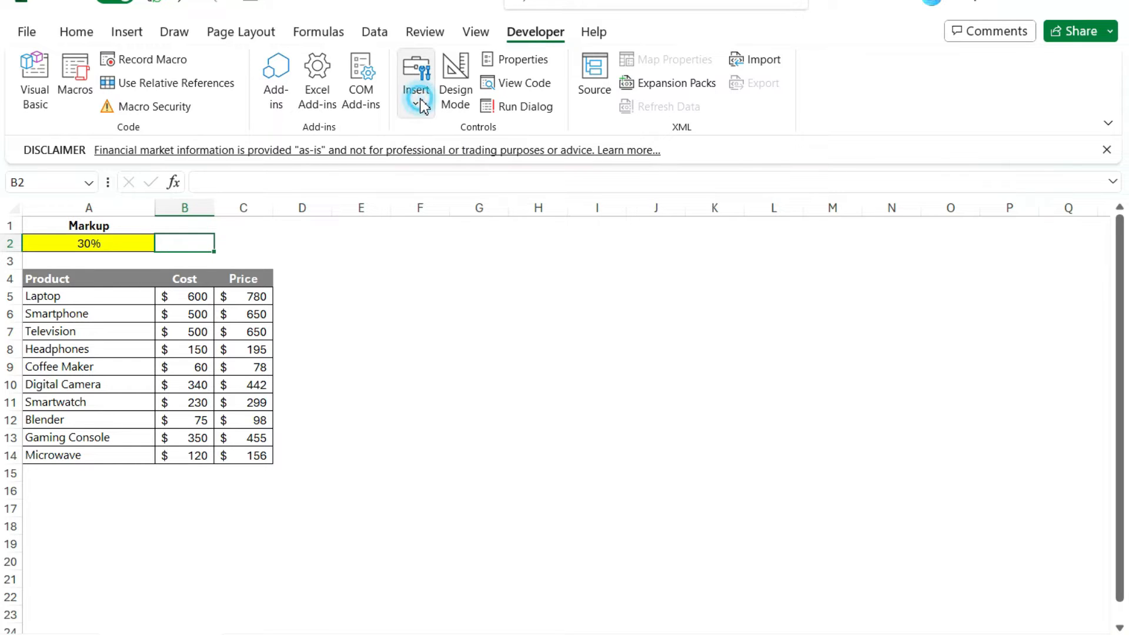
left_click(415, 81)
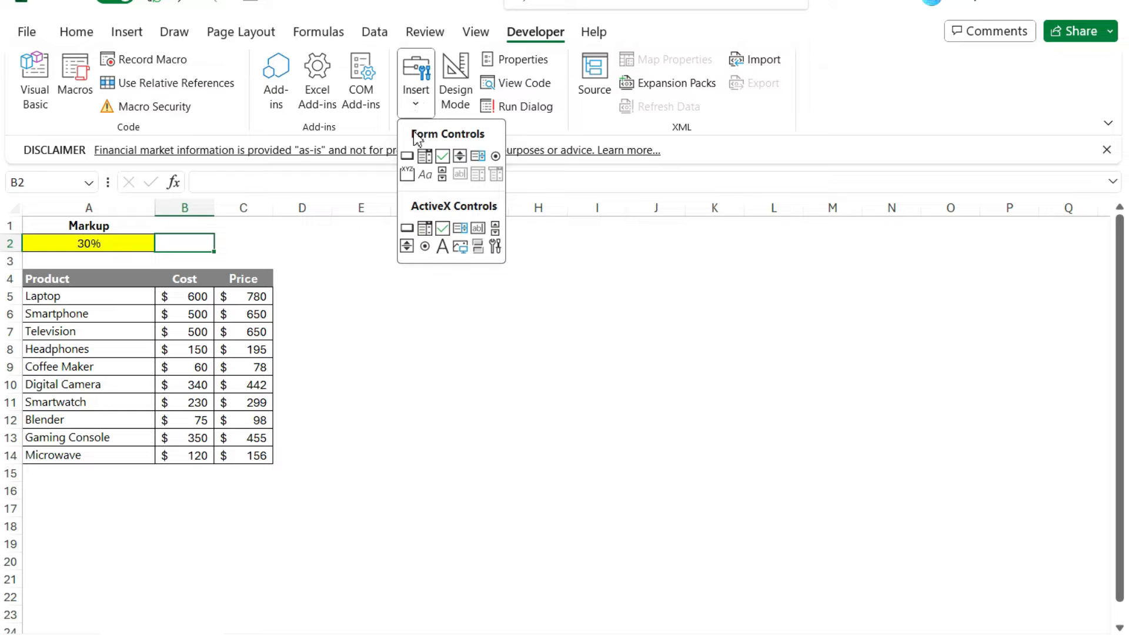
mouse_move(407, 156)
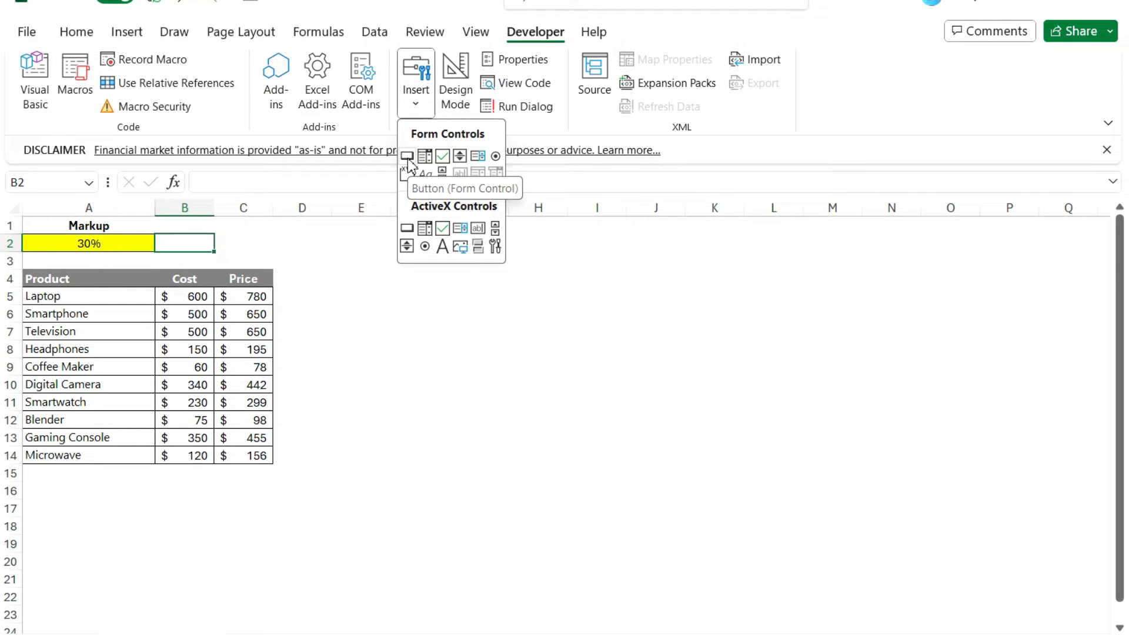
mouse_move(442, 157)
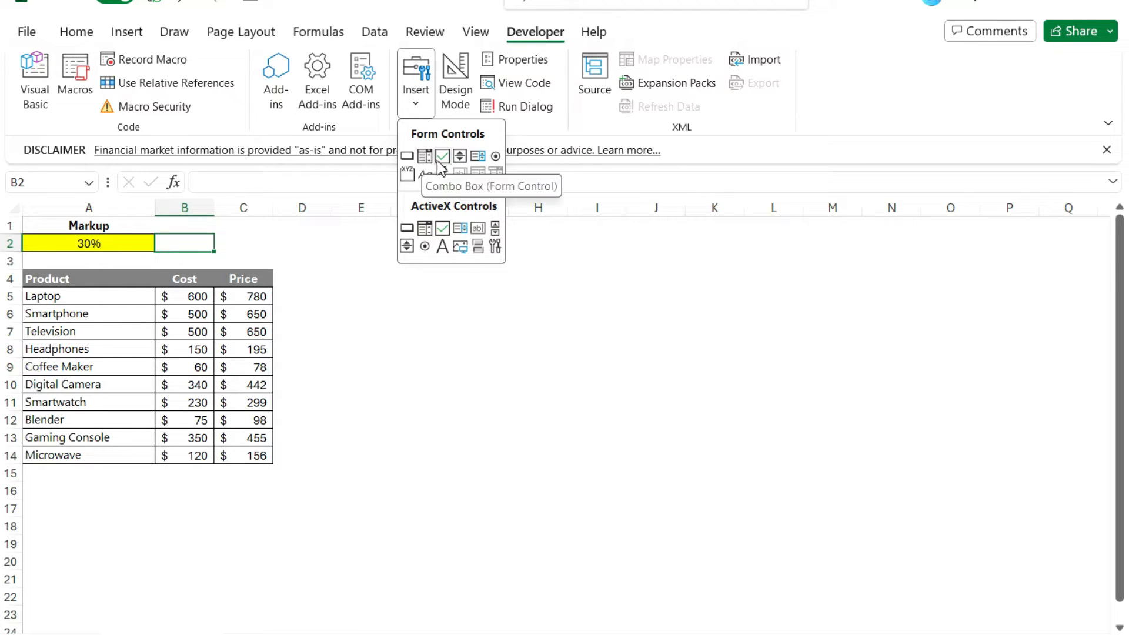
mouse_move(459, 156)
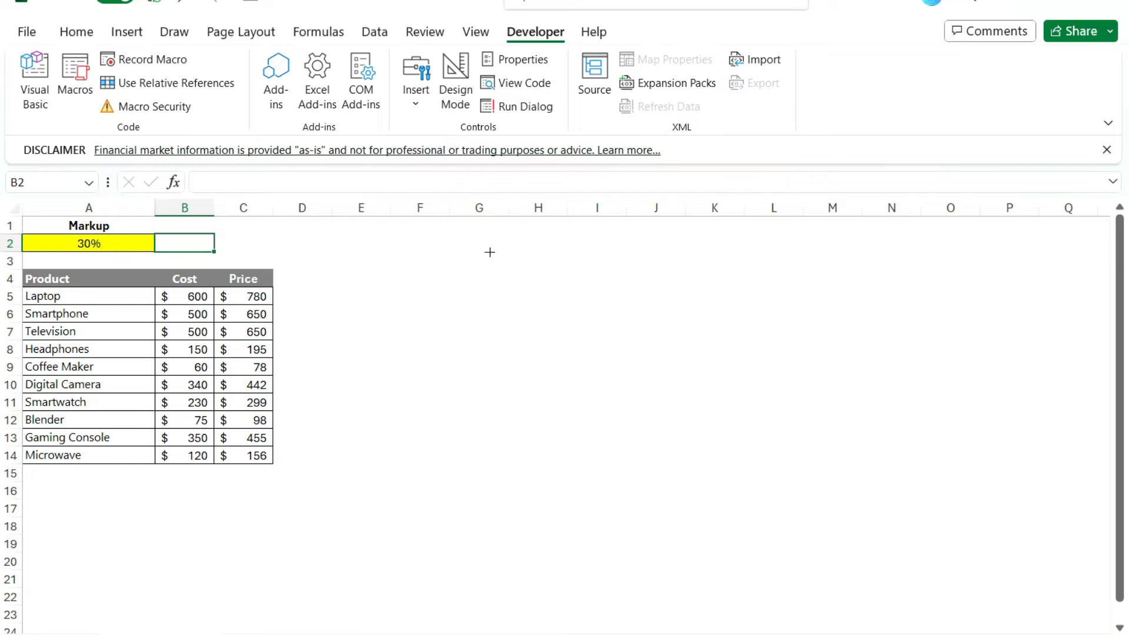
mouse_move(428, 261)
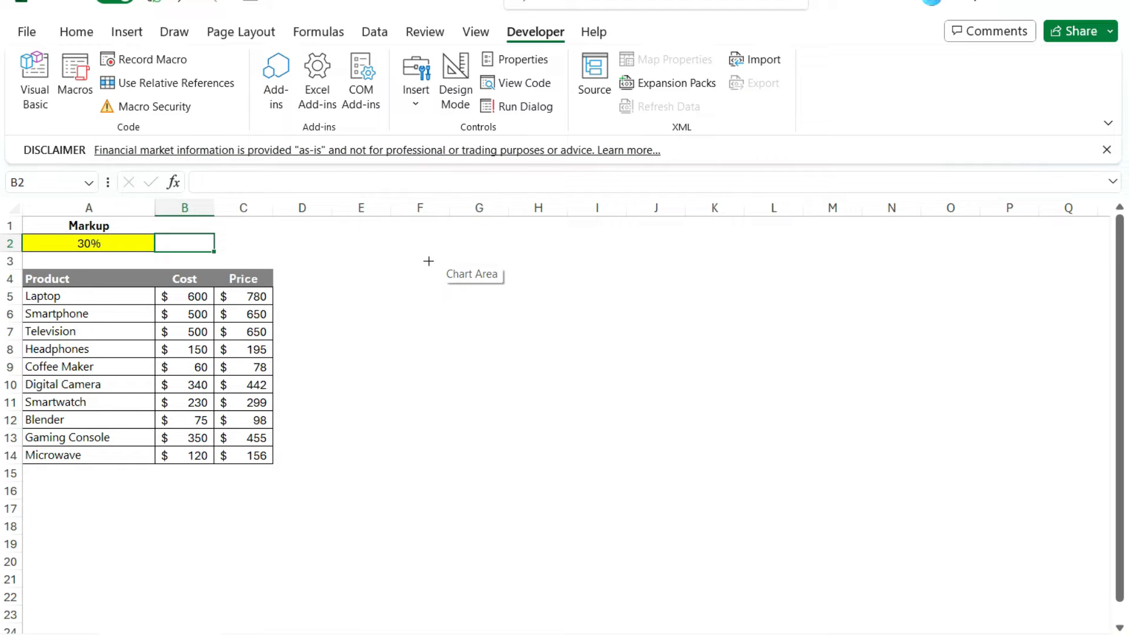
mouse_move(270, 244)
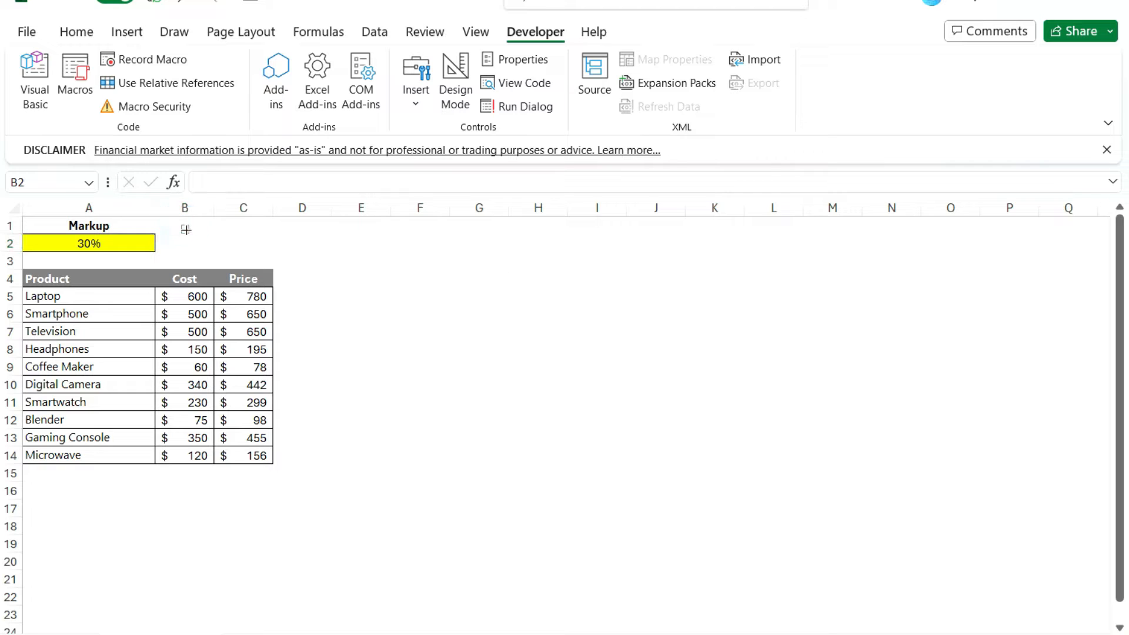
Step: Draw a spin button beside A2 in column B, resize it to row 2 and try it unlinked
left_click(200, 243)
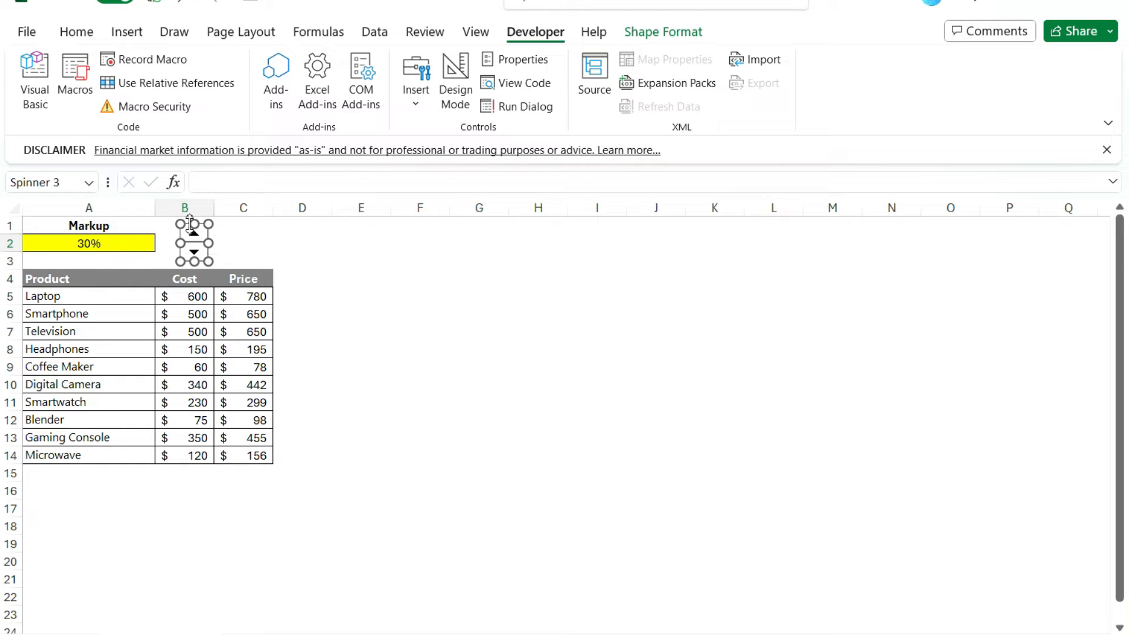
left_click(303, 242)
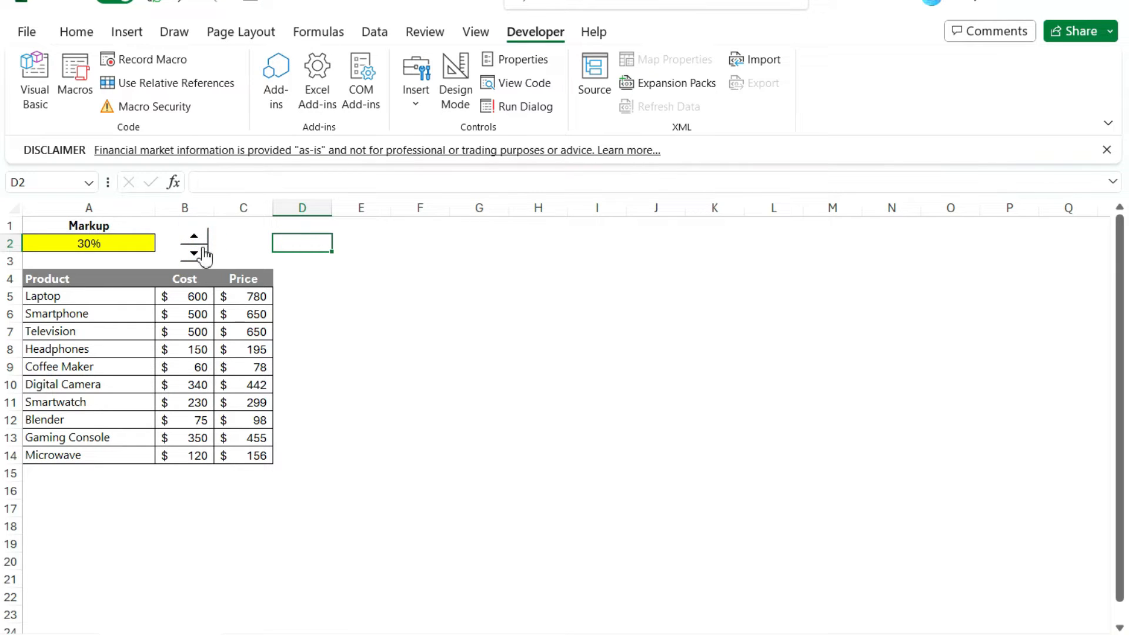
left_click(194, 242)
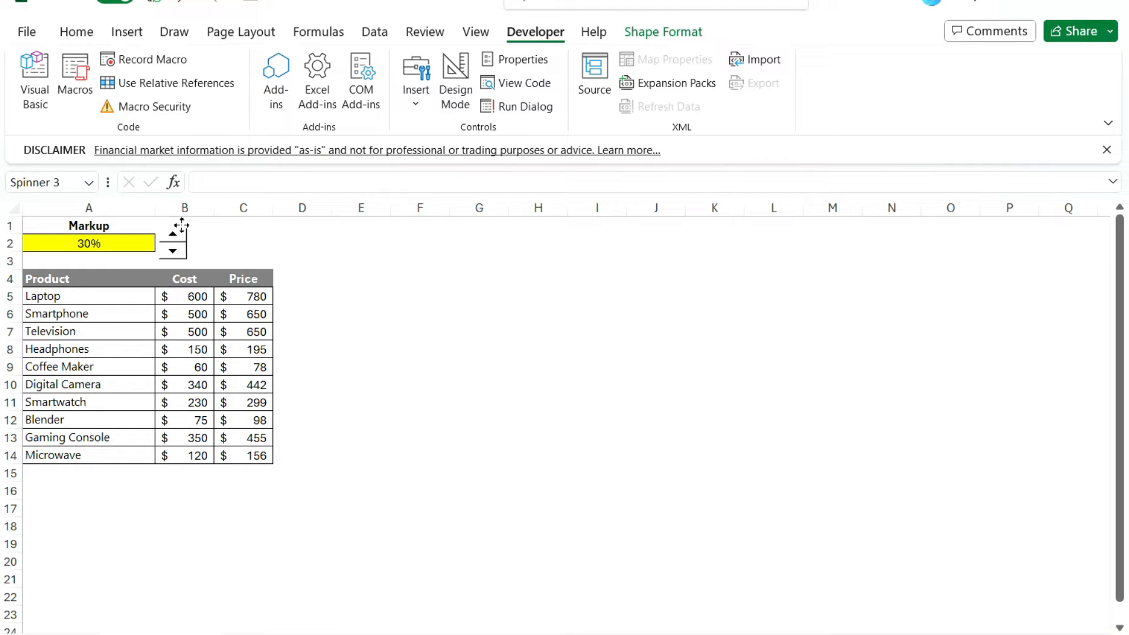
left_click(244, 242)
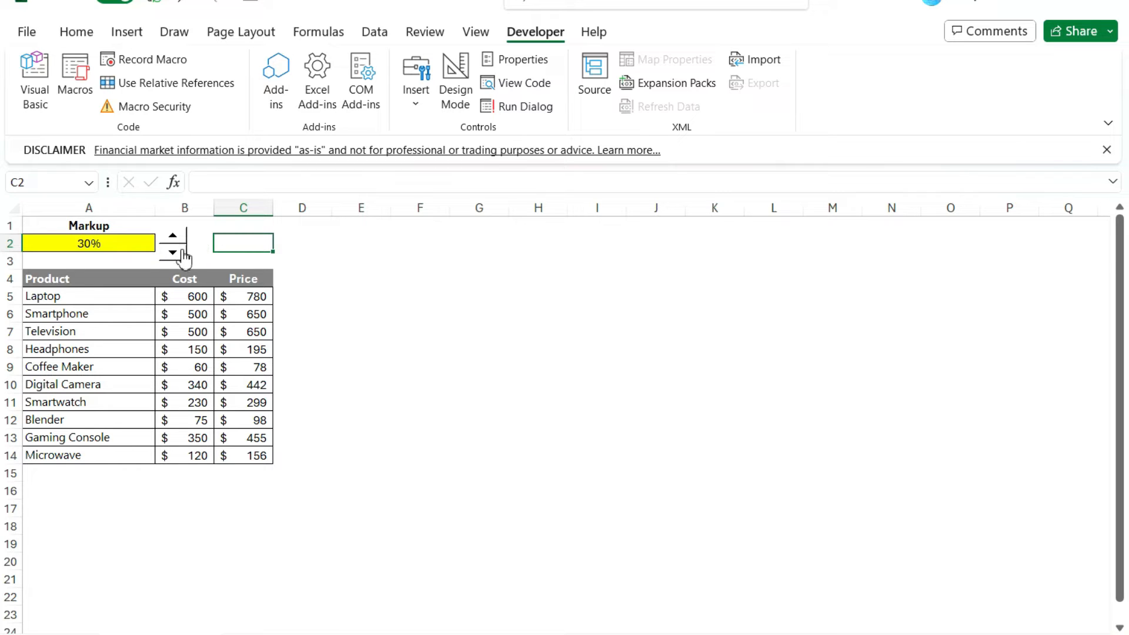
left_click(172, 235)
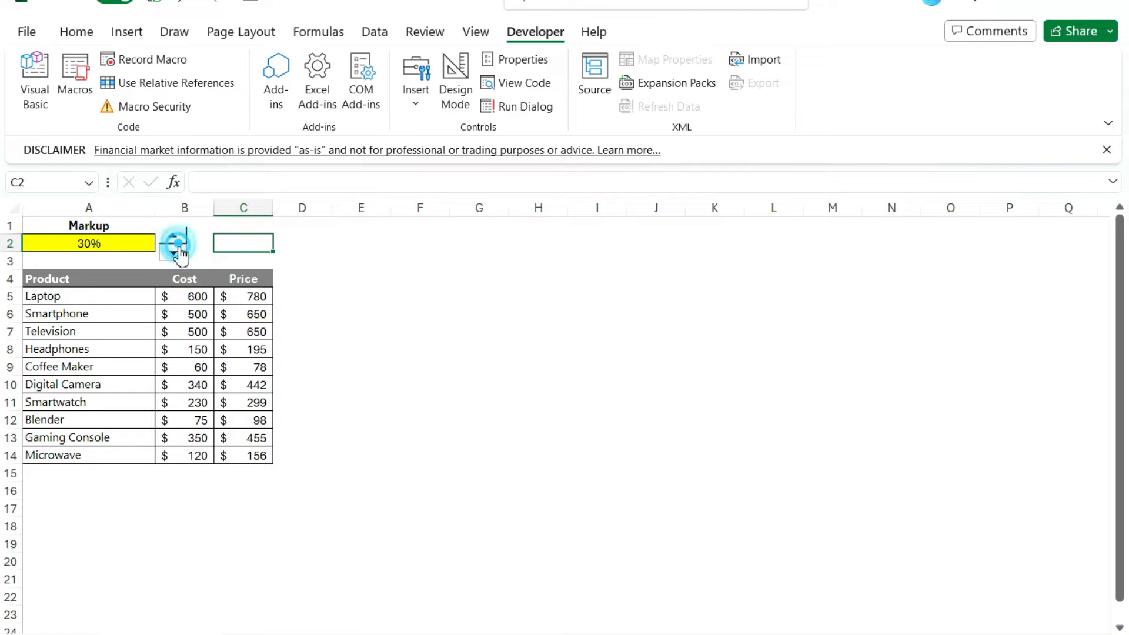
Step: Link the spin button to $A$2 via Format Control and step the markup up and down
right_click(175, 244)
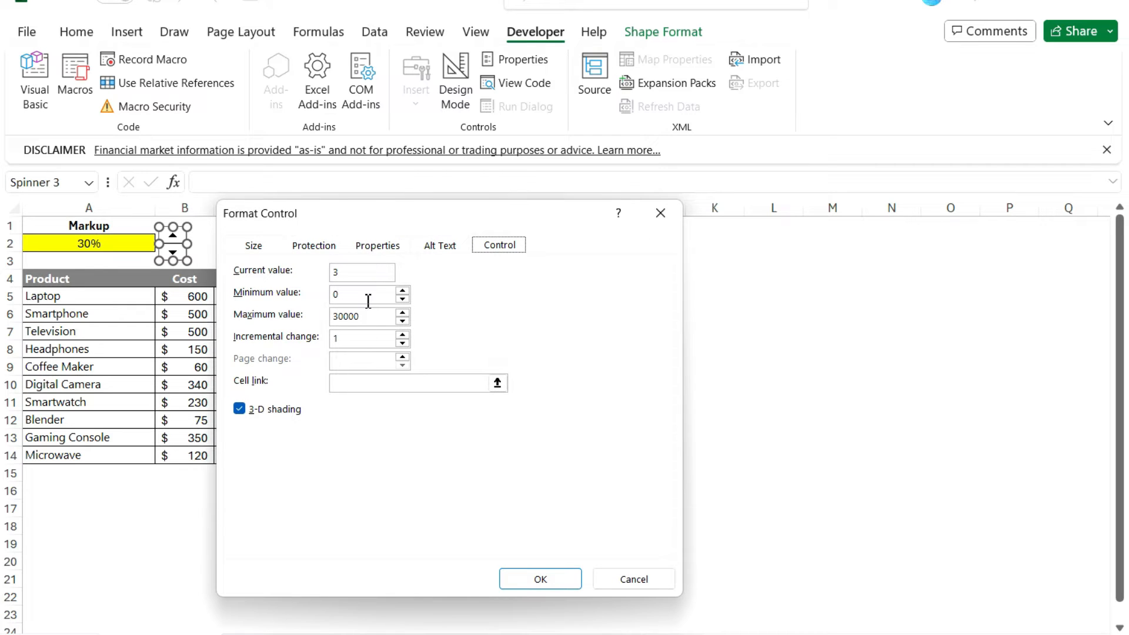
mouse_move(355, 338)
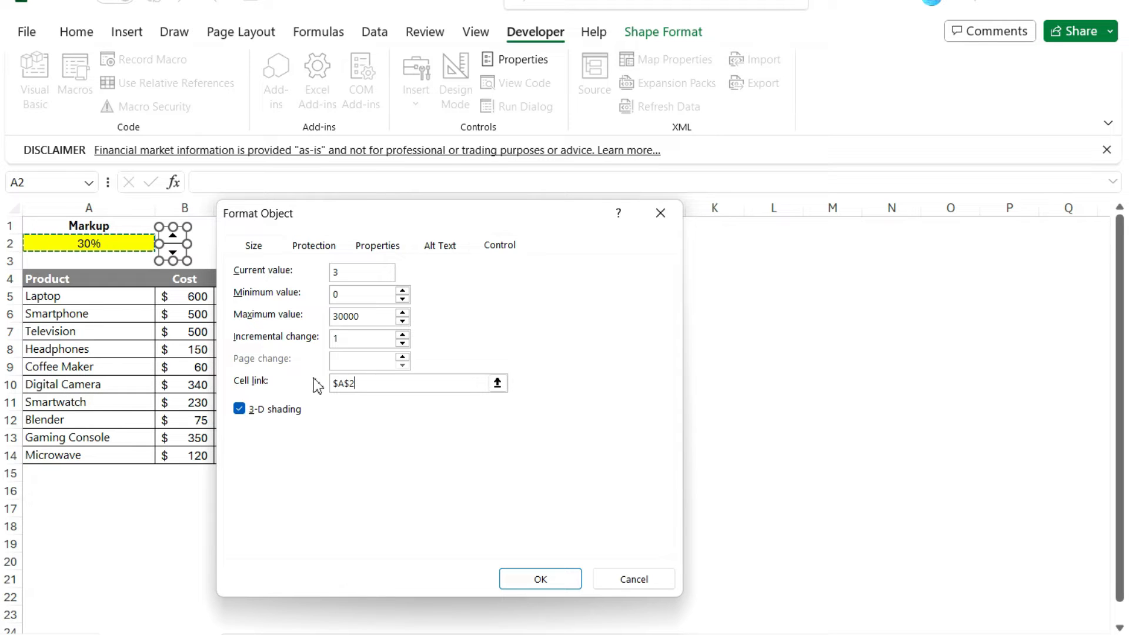
left_click(539, 579)
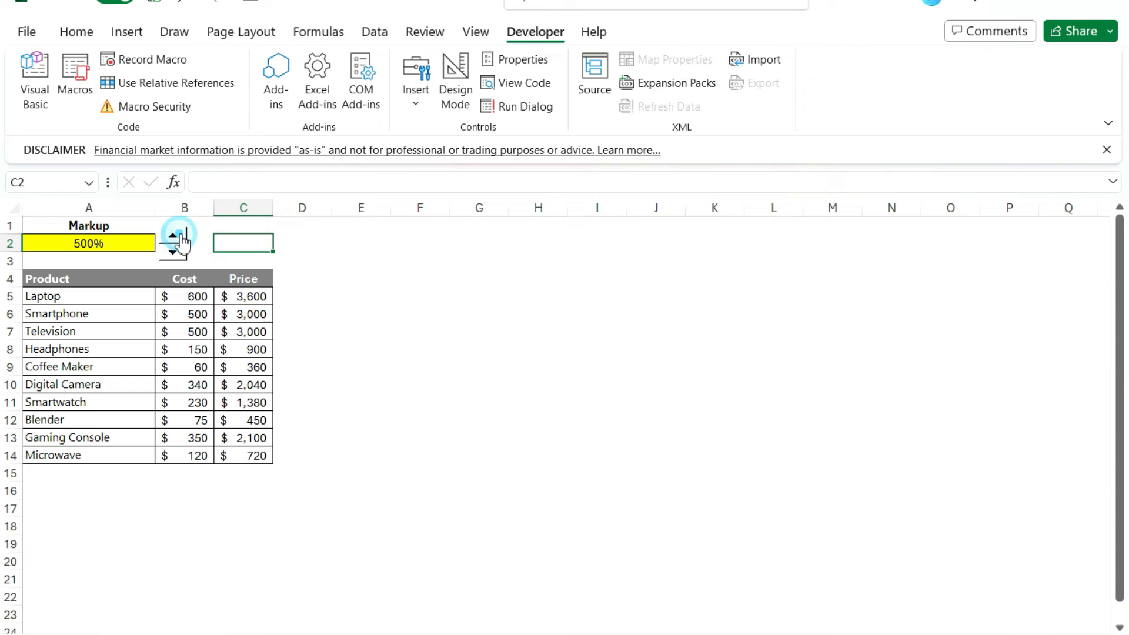
left_click(173, 234)
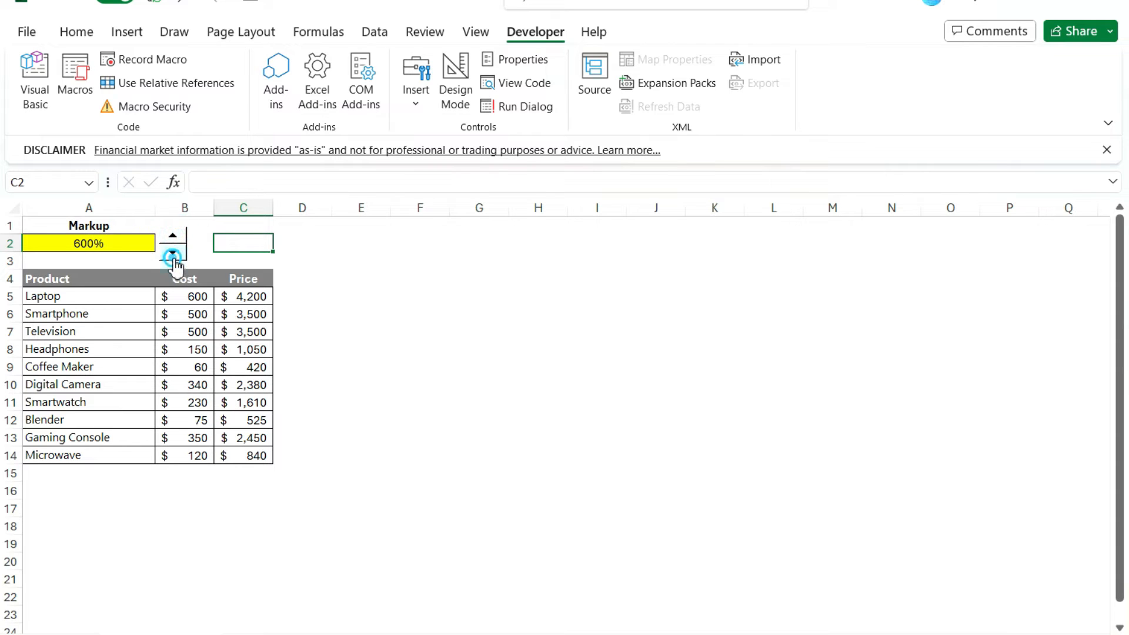
left_click(173, 255)
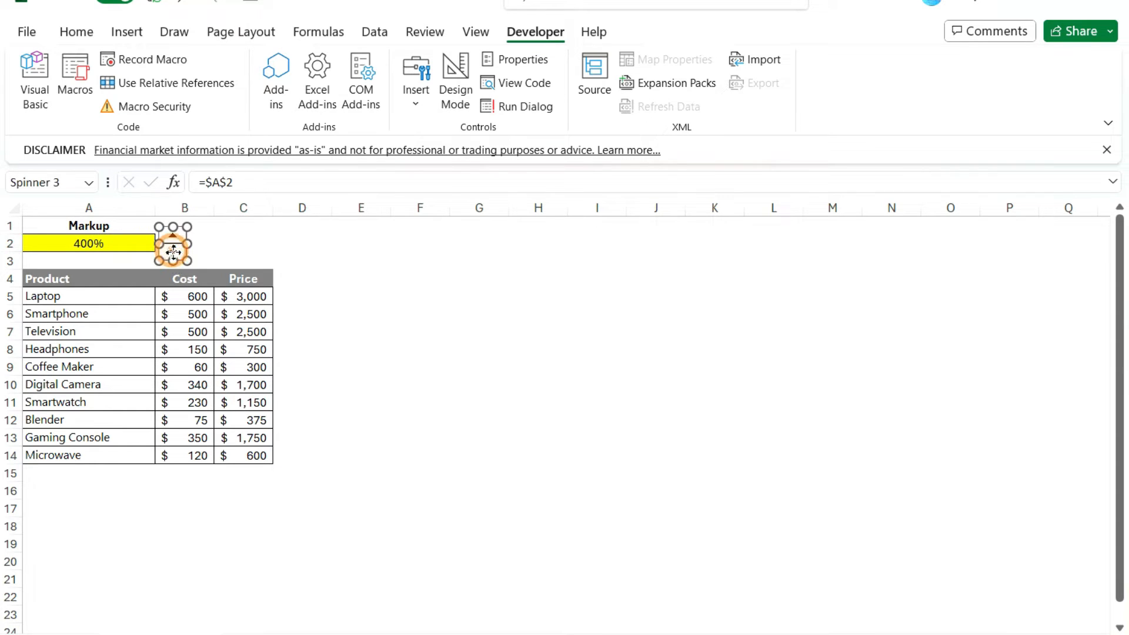
left_click(173, 252)
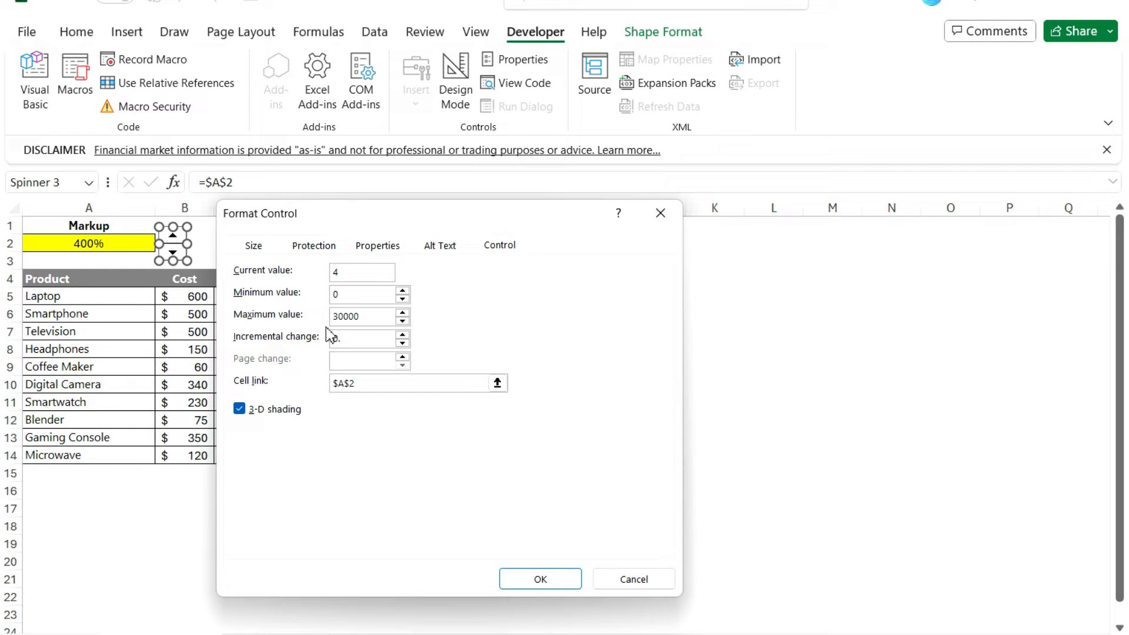
Step: Set the spin button's current value to 0.25 in Format Control so markup reads near 1%
type("0.01")
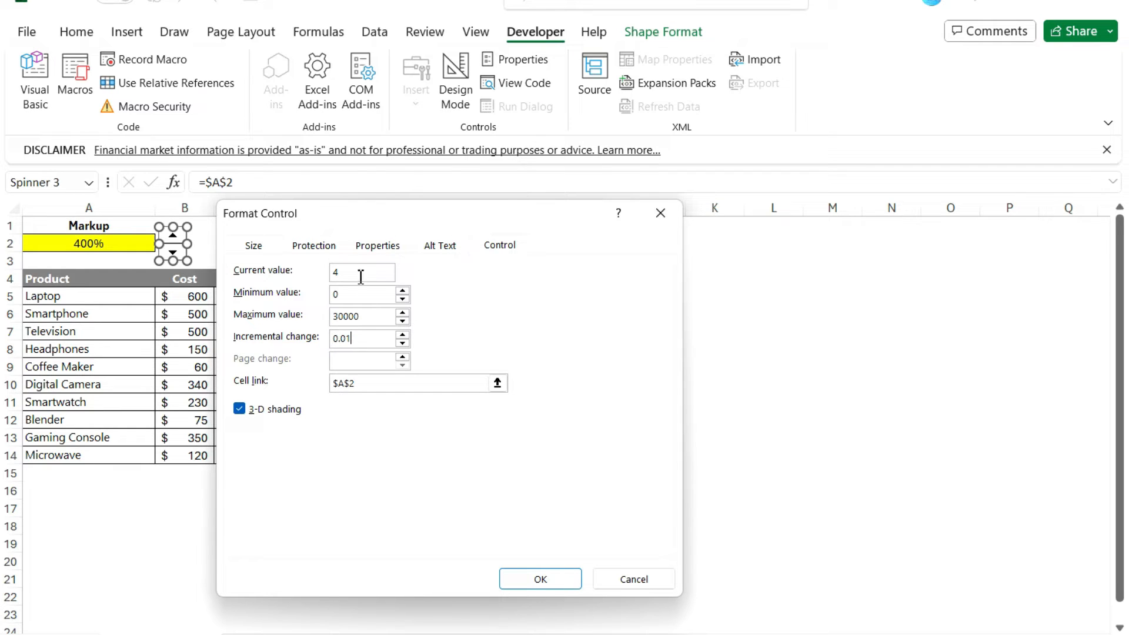
type("0")
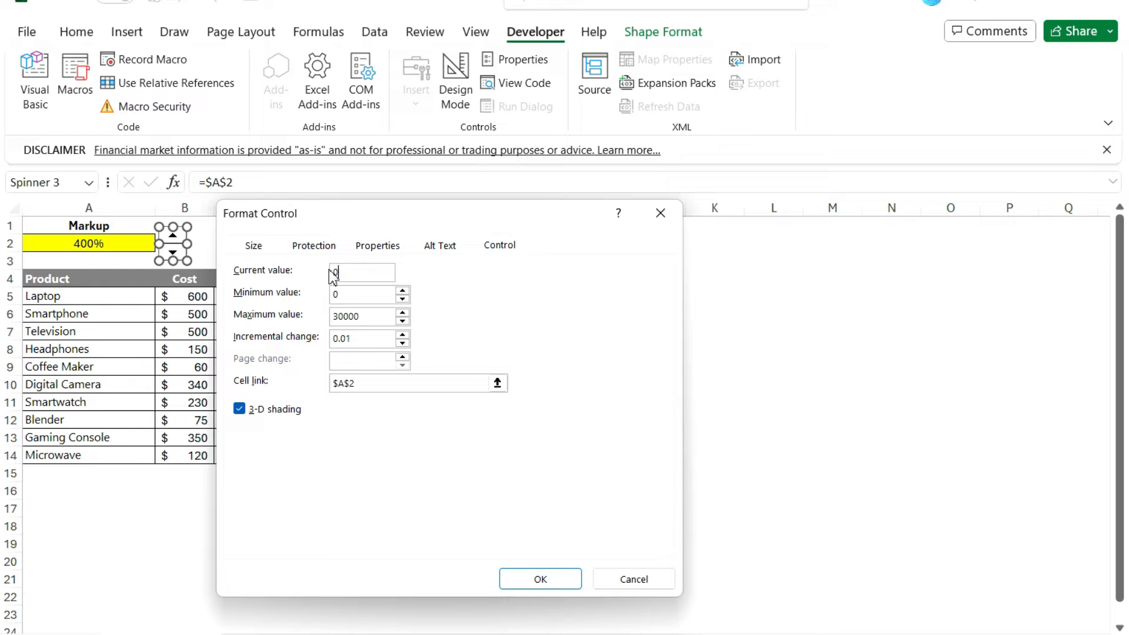
type("0.25")
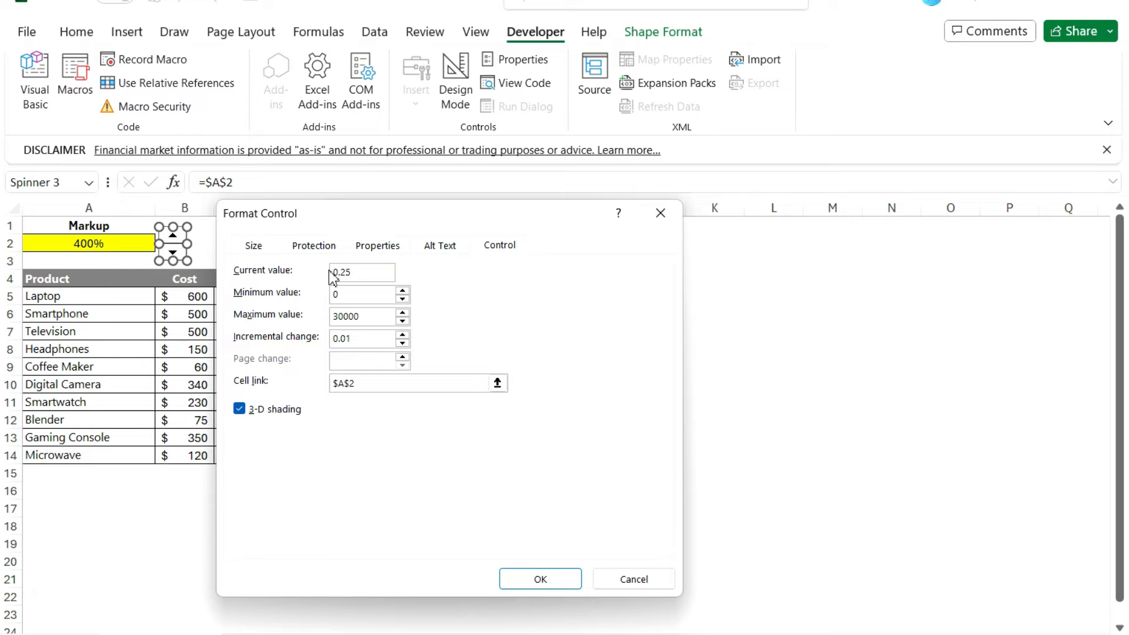
left_click(539, 578)
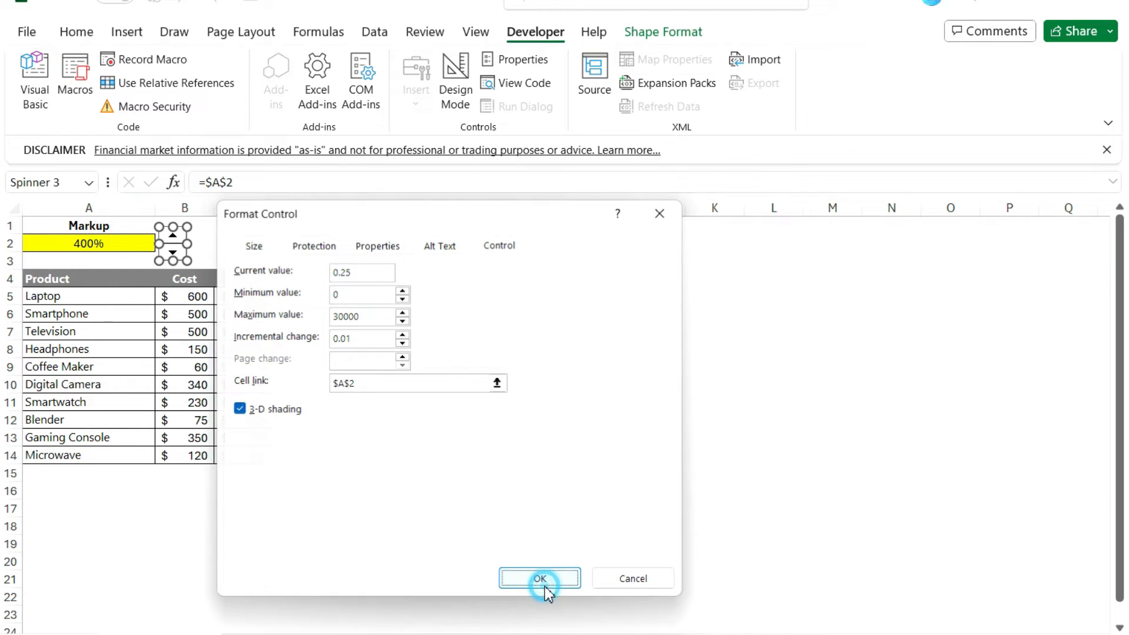
left_click(540, 579)
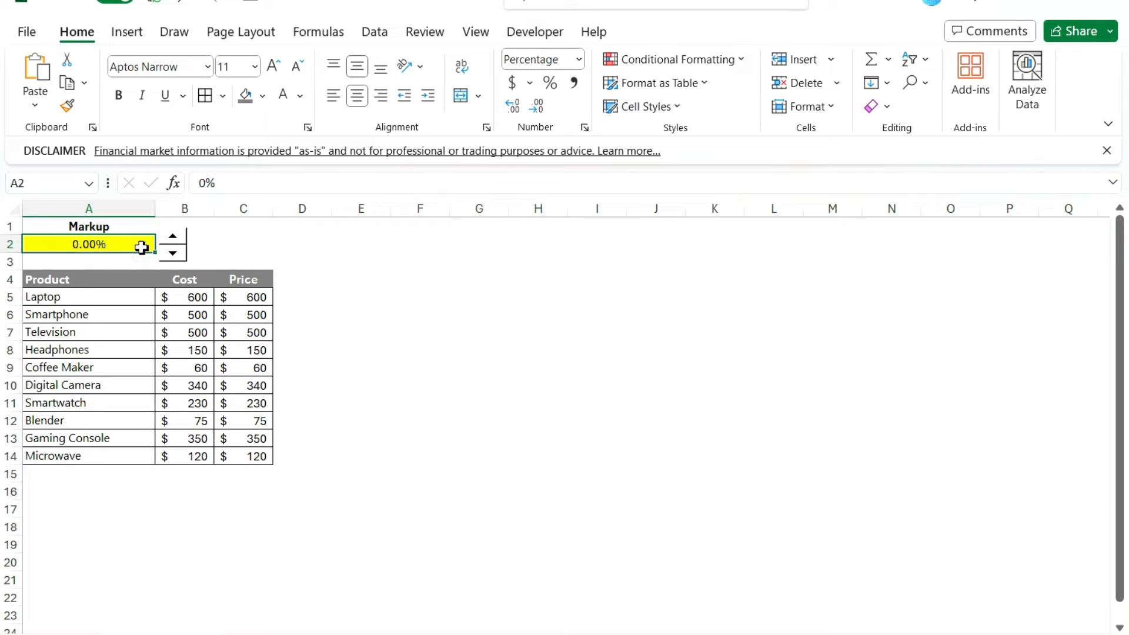
Step: Step the markup up to 1.00% and reopen the spin button's control settings
left_click(172, 236)
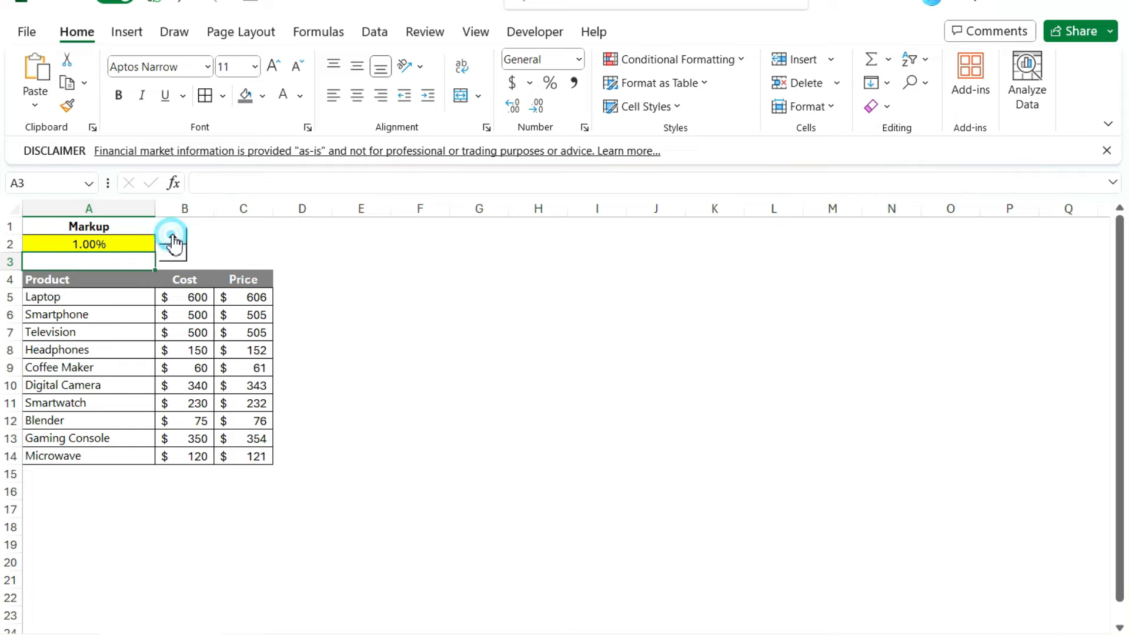
left_click(173, 238)
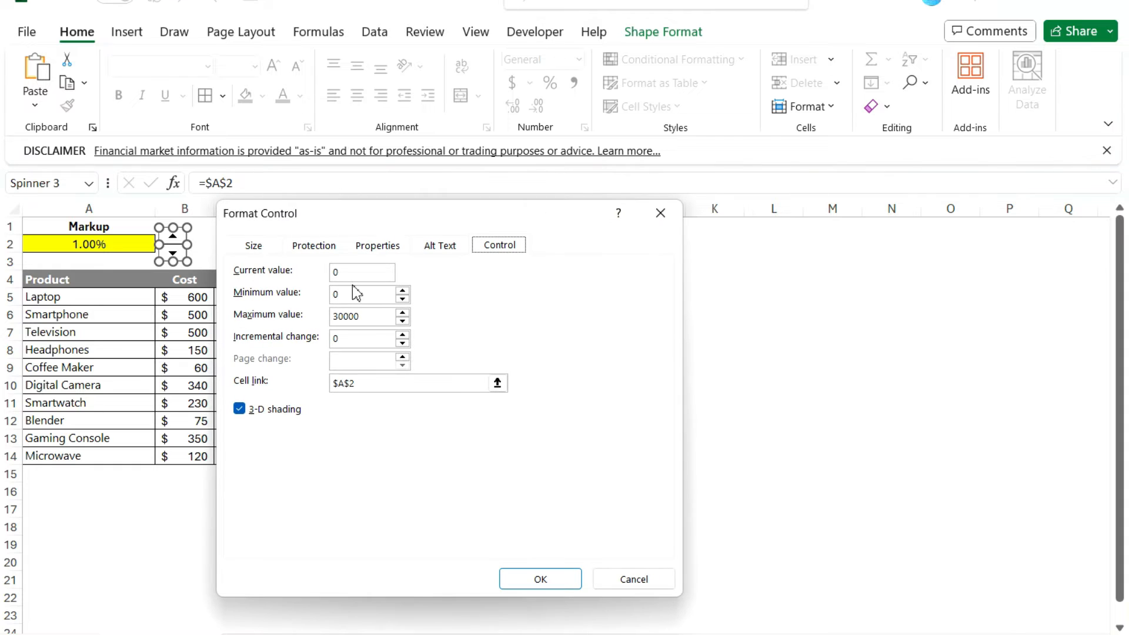
Step: Set the spin button's incremental change to 1 and current value to 2
left_click(356, 338)
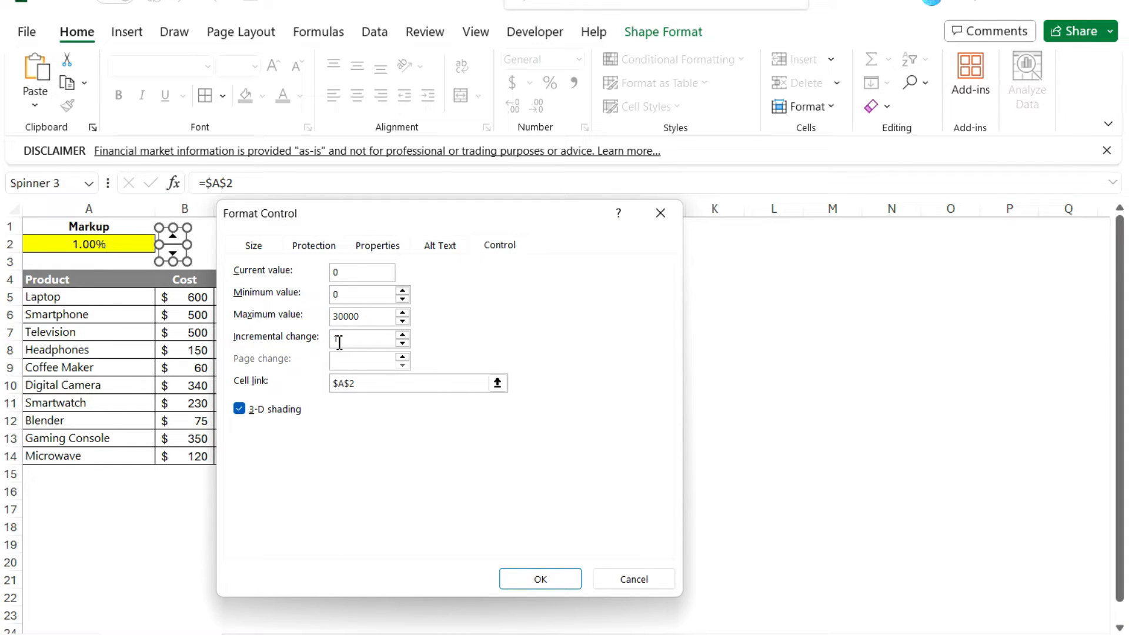
type("1")
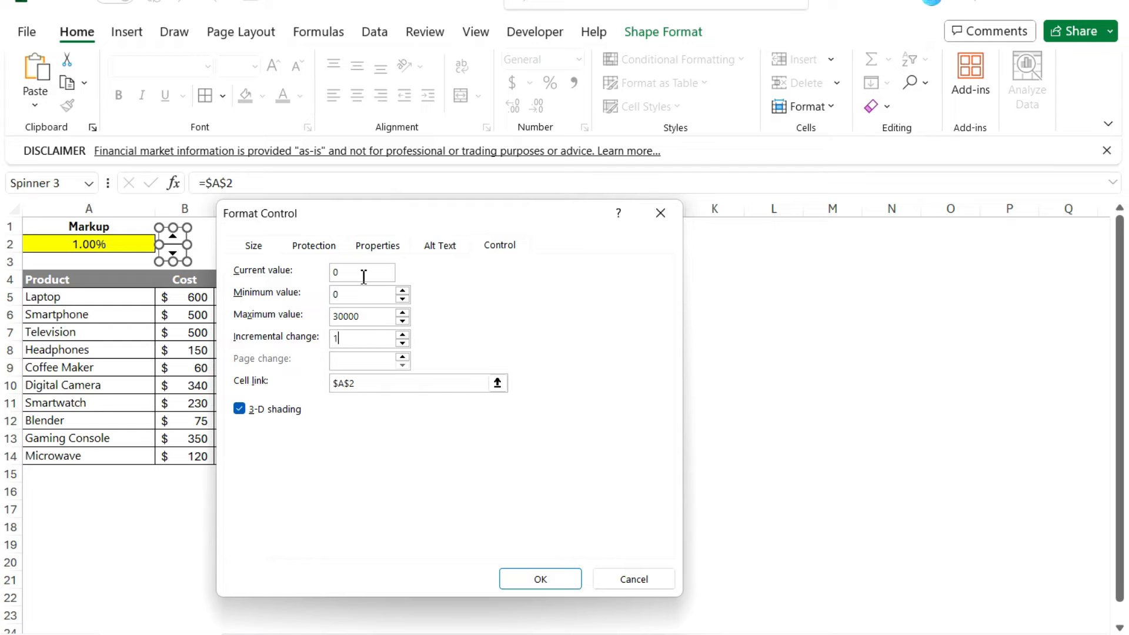
type("2")
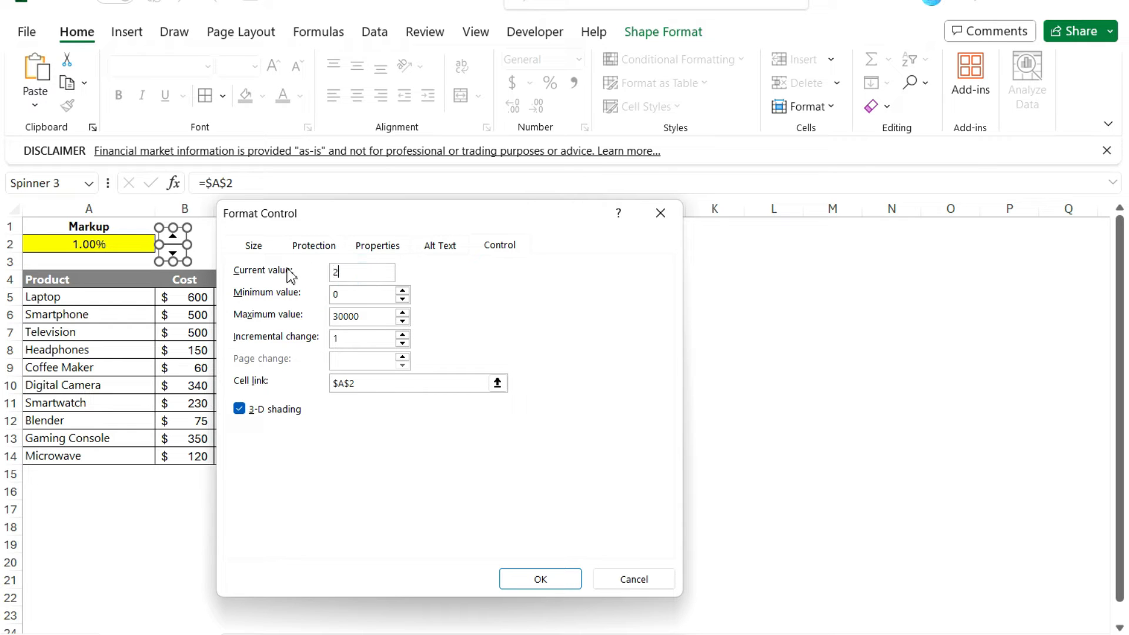
left_click(540, 578)
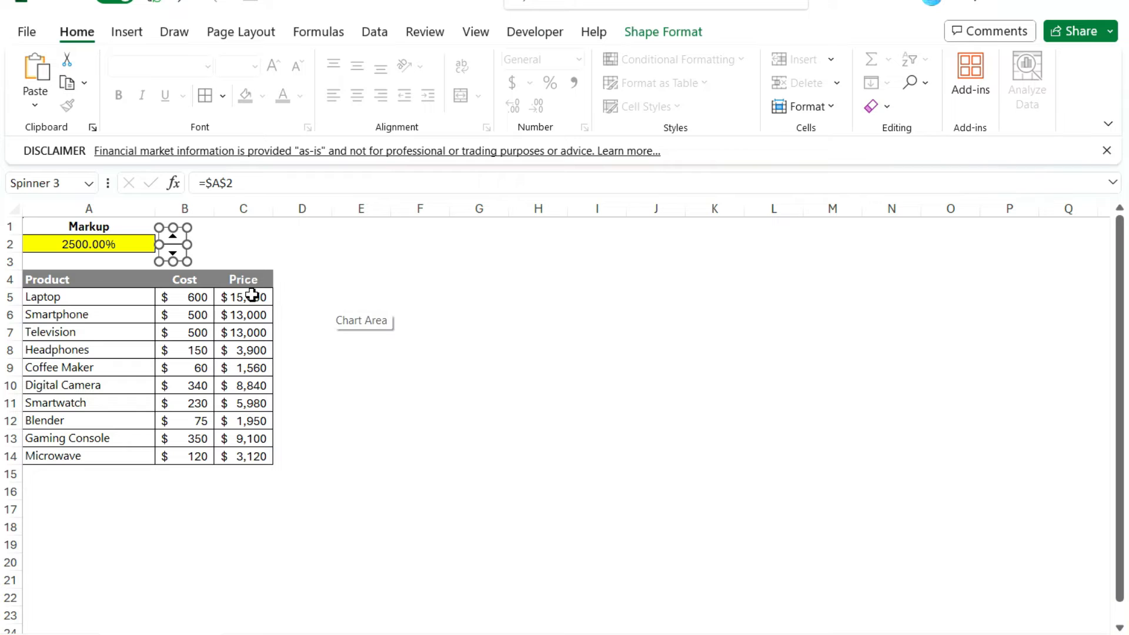
left_click(88, 243)
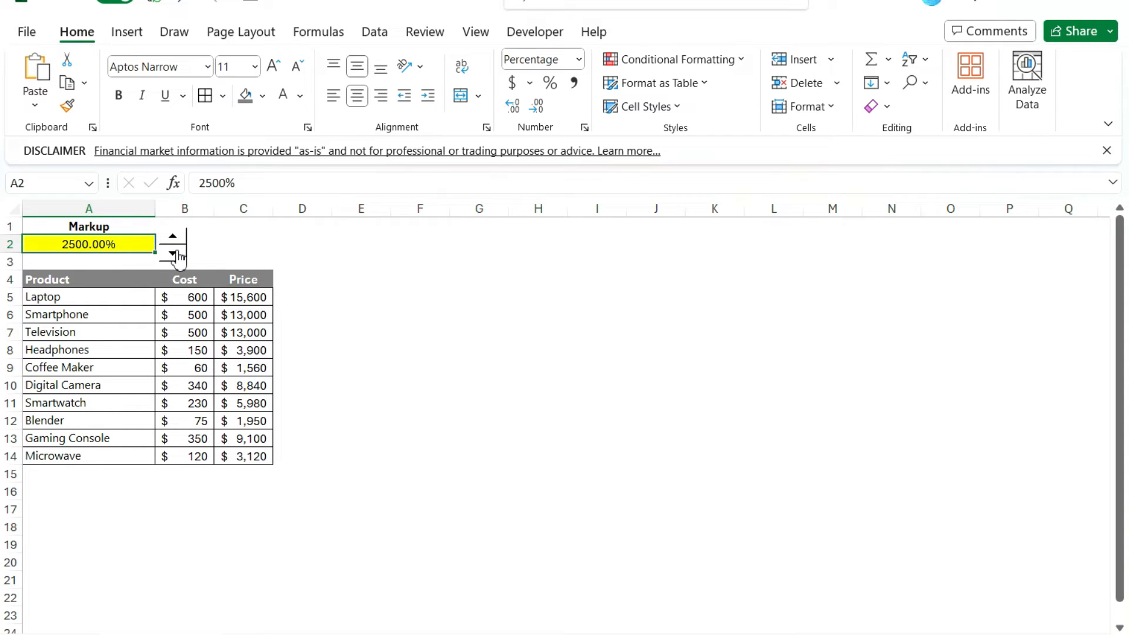
Step: Step the markup up twice and down once, reaching 2700.00% with Laptop at $16,800
left_click(173, 236)
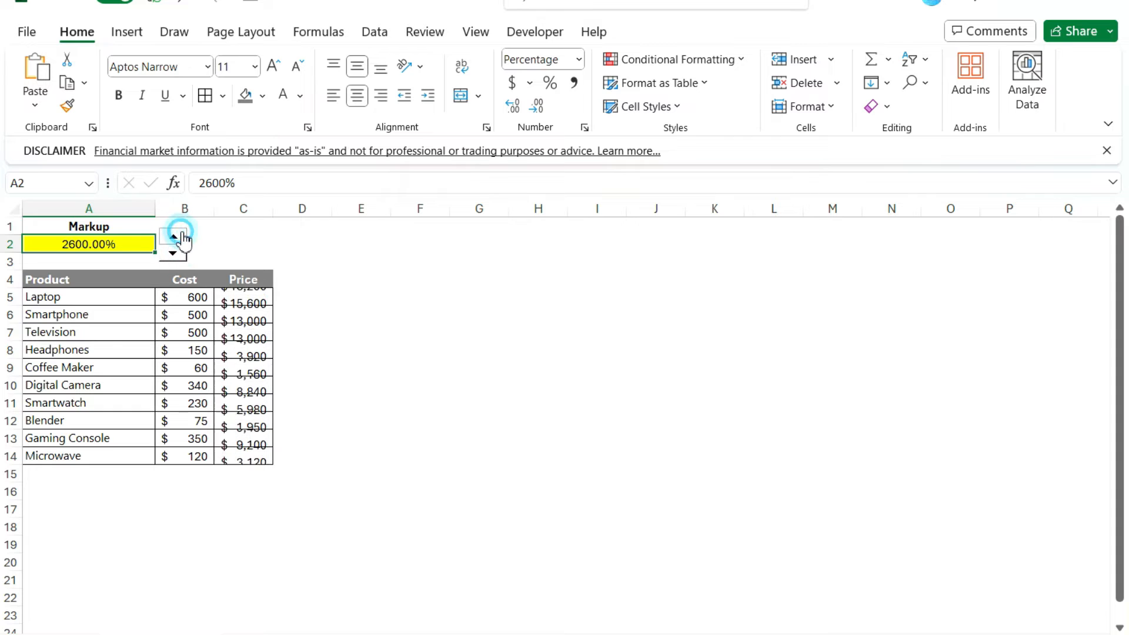
left_click(173, 235)
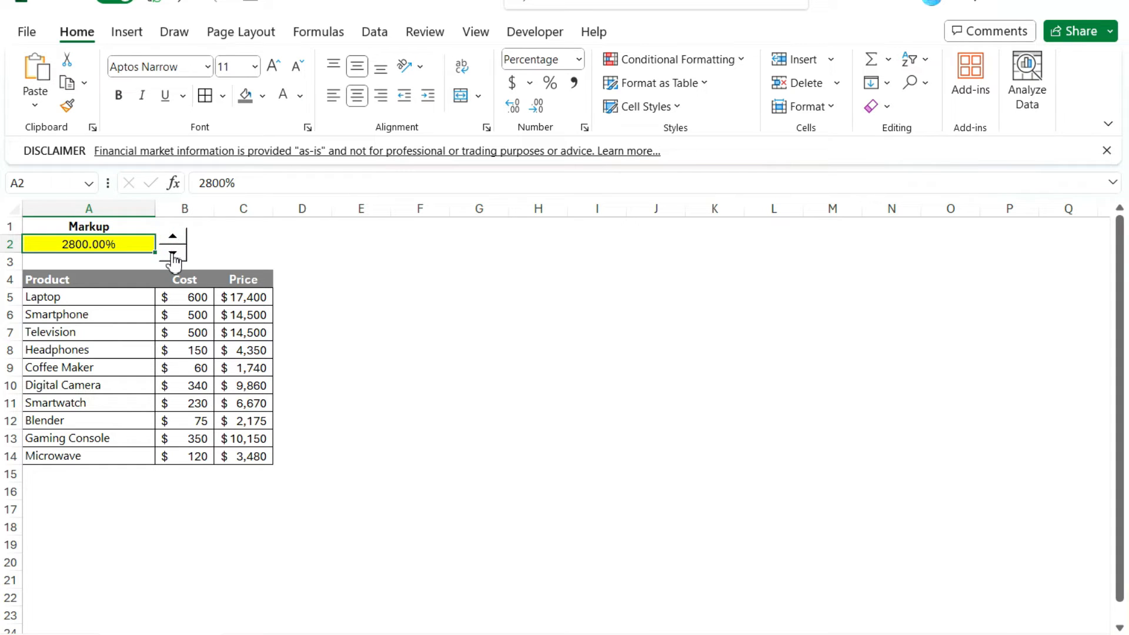
left_click(172, 253)
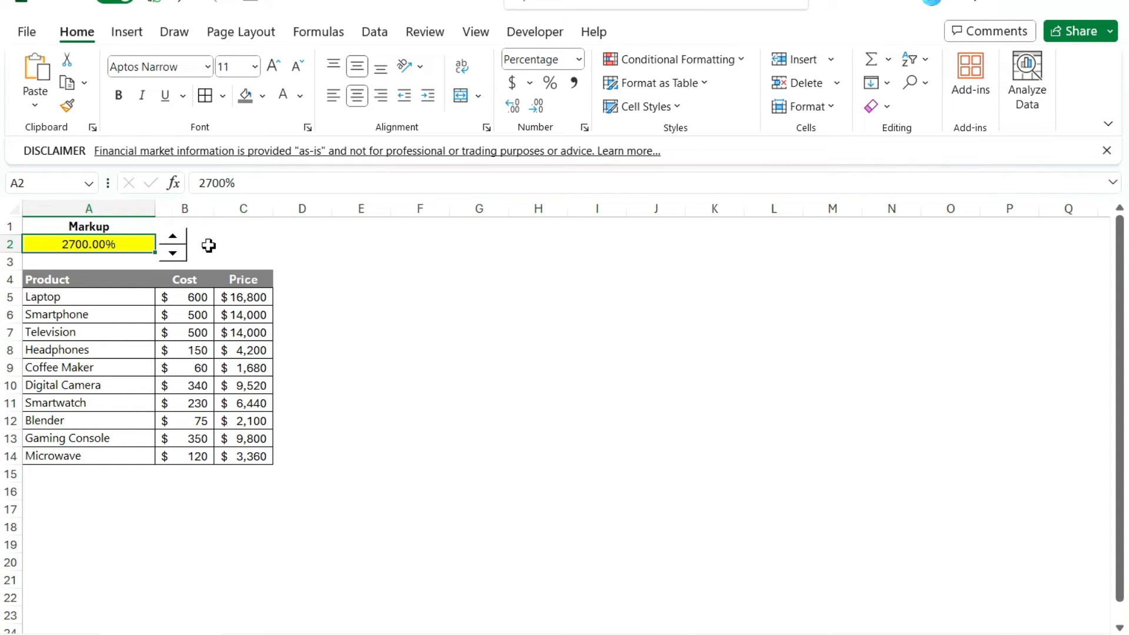
mouse_move(236, 246)
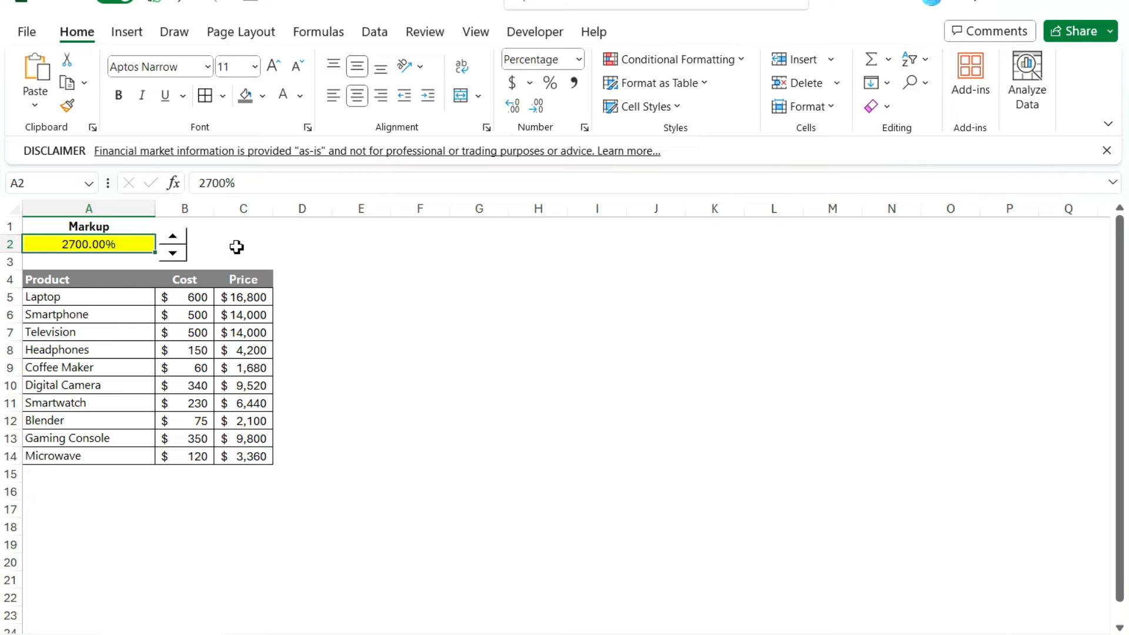
Step: Put 27 in helper cell C2 and make A2 =C2/100, giving 27.00% markup
left_click(242, 243)
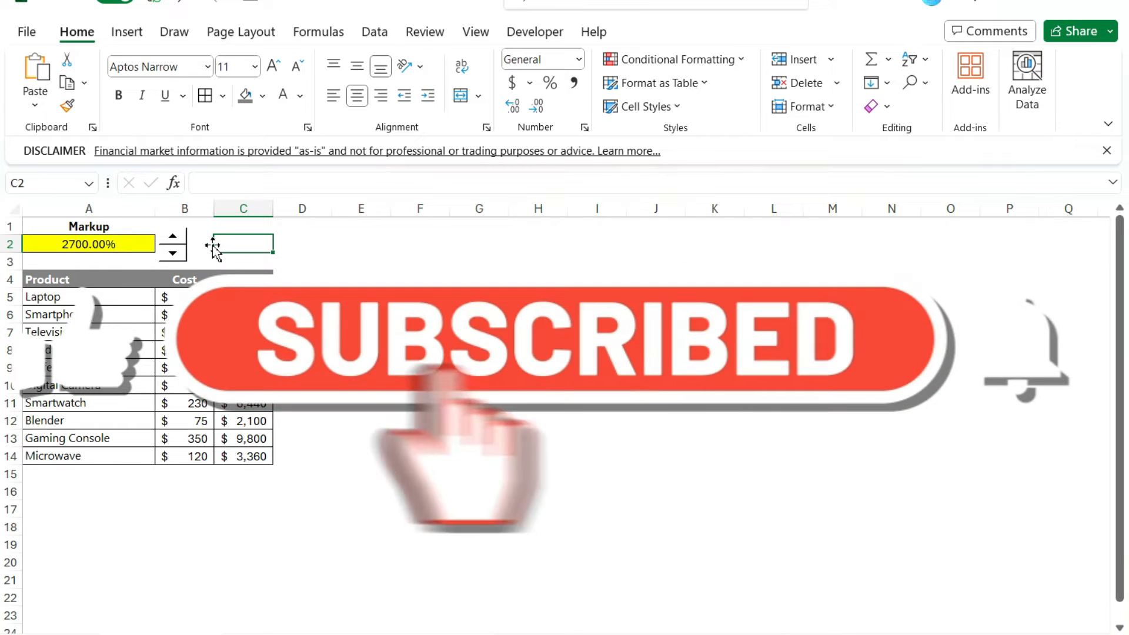
type("27")
left_click(89, 243)
type("=C2/")
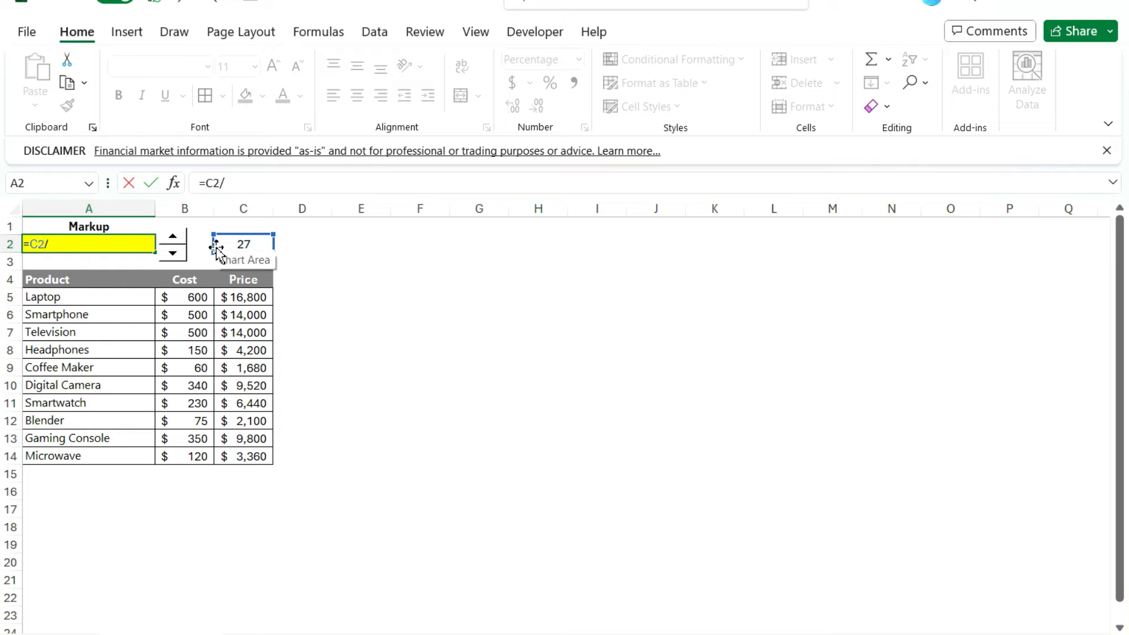
type("100")
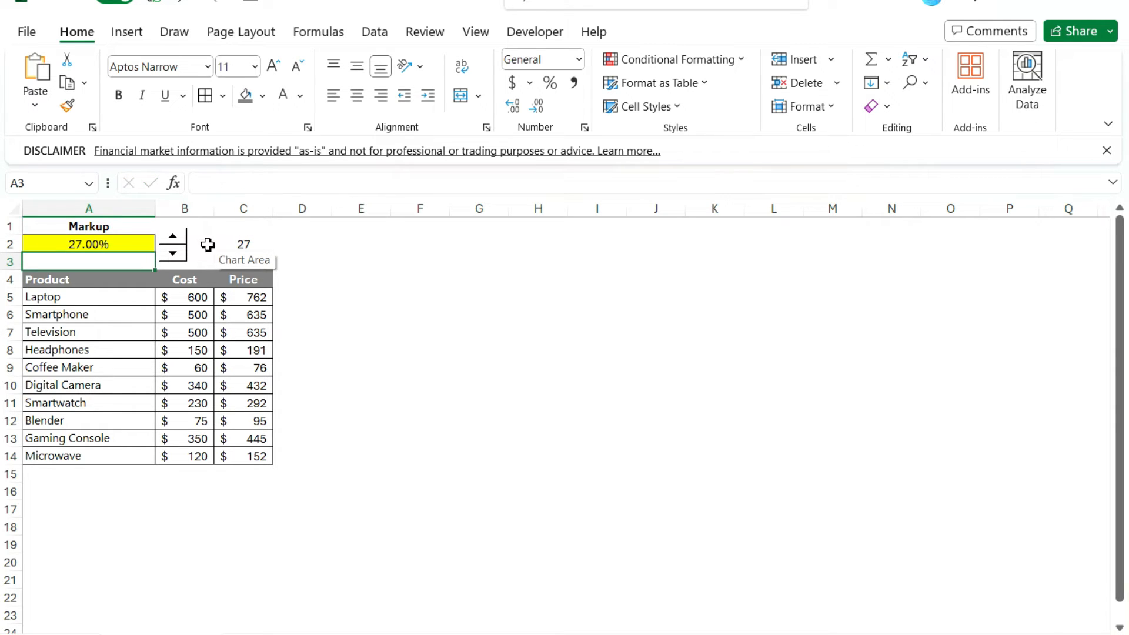
Step: Relink the spin button to helper cell $C$2 using the range picker
right_click(173, 251)
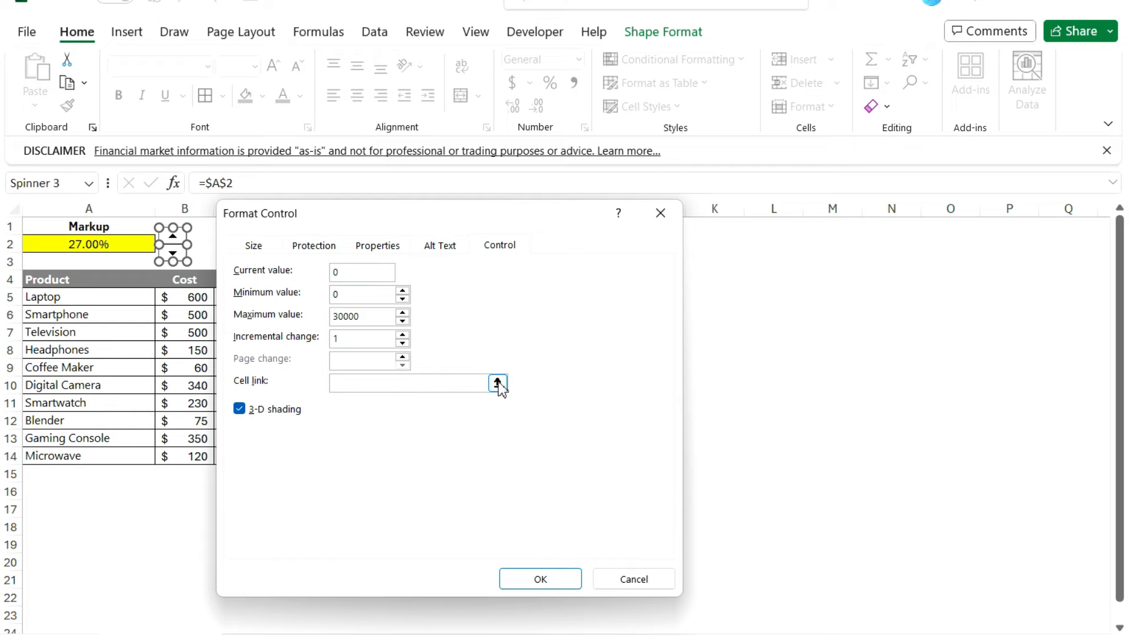
left_click(498, 382)
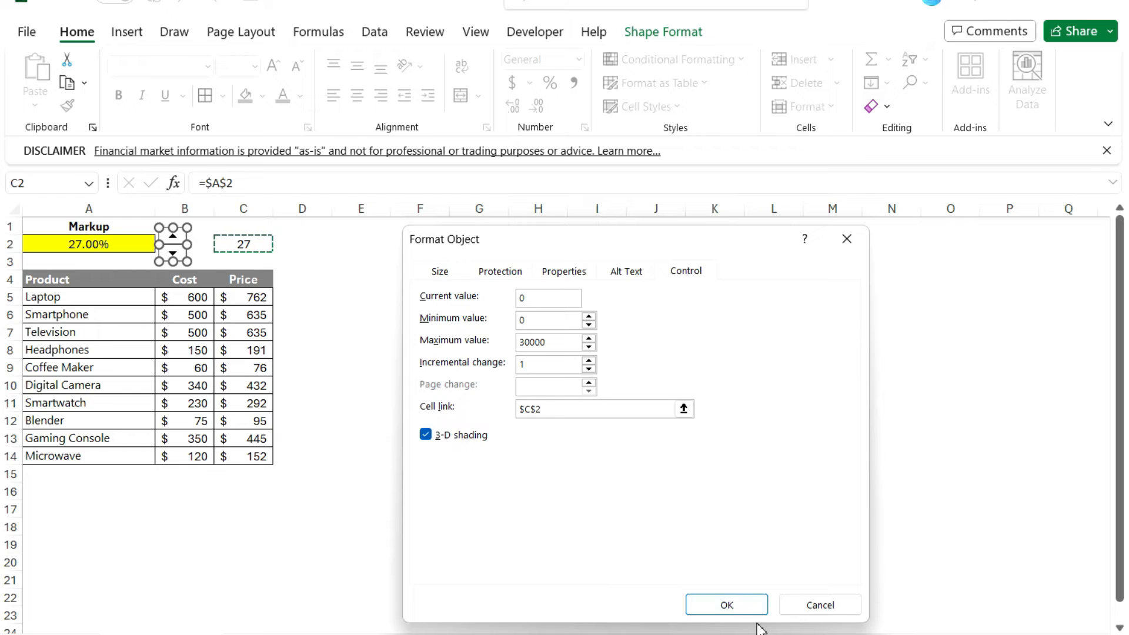
left_click(726, 604)
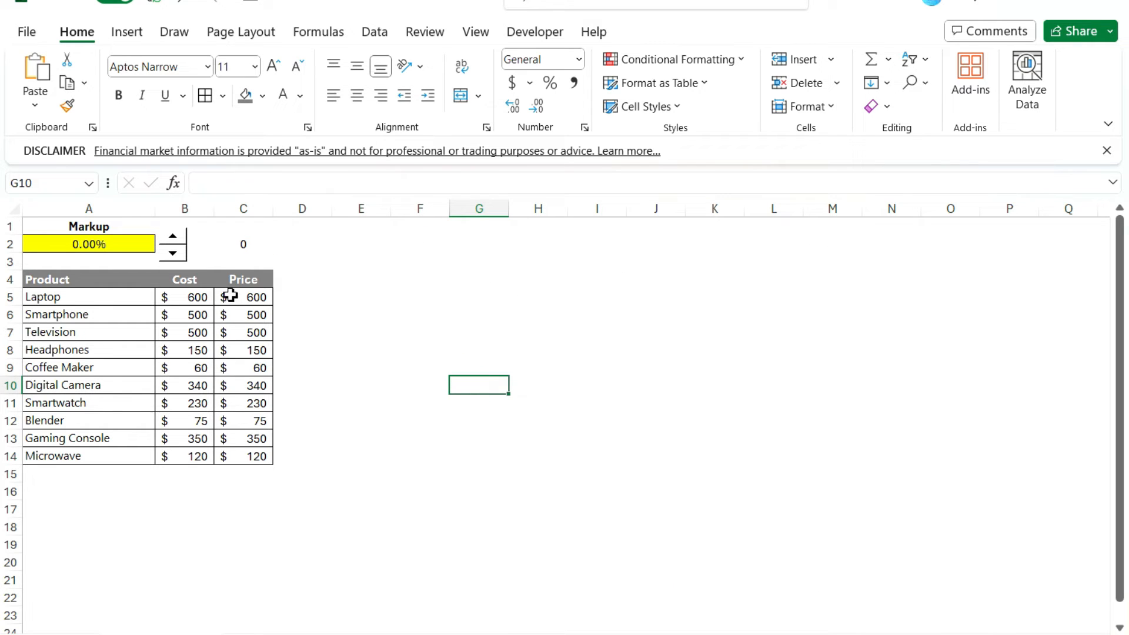
left_click(172, 234)
type("=")
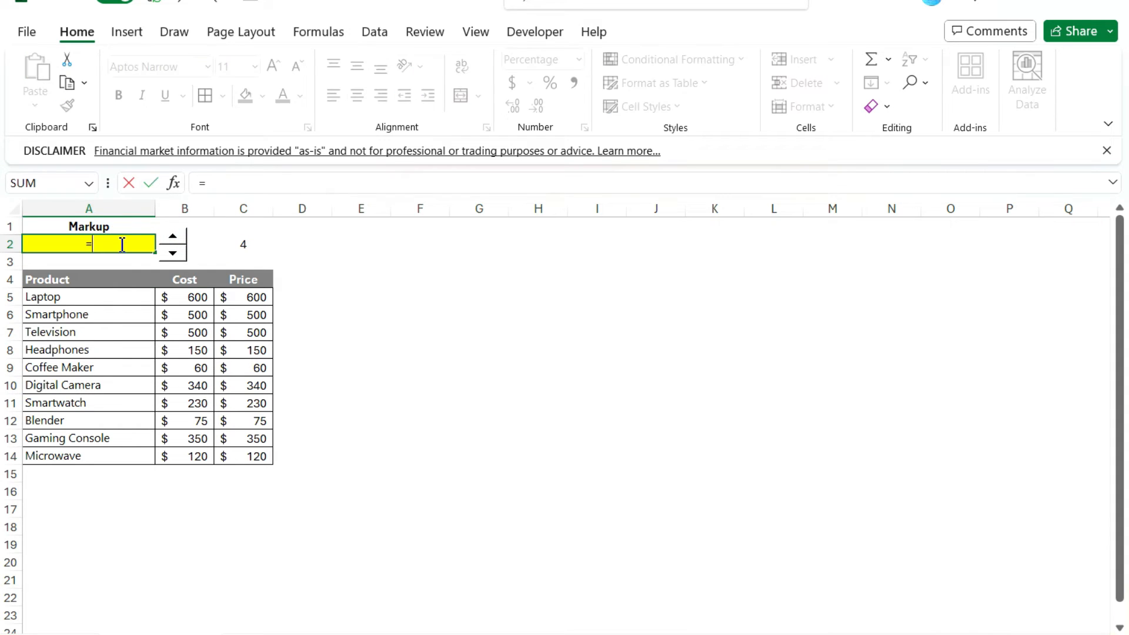
Step: Re-enter the A2 formula as =C2/100 referencing the helper cell
left_click(242, 244)
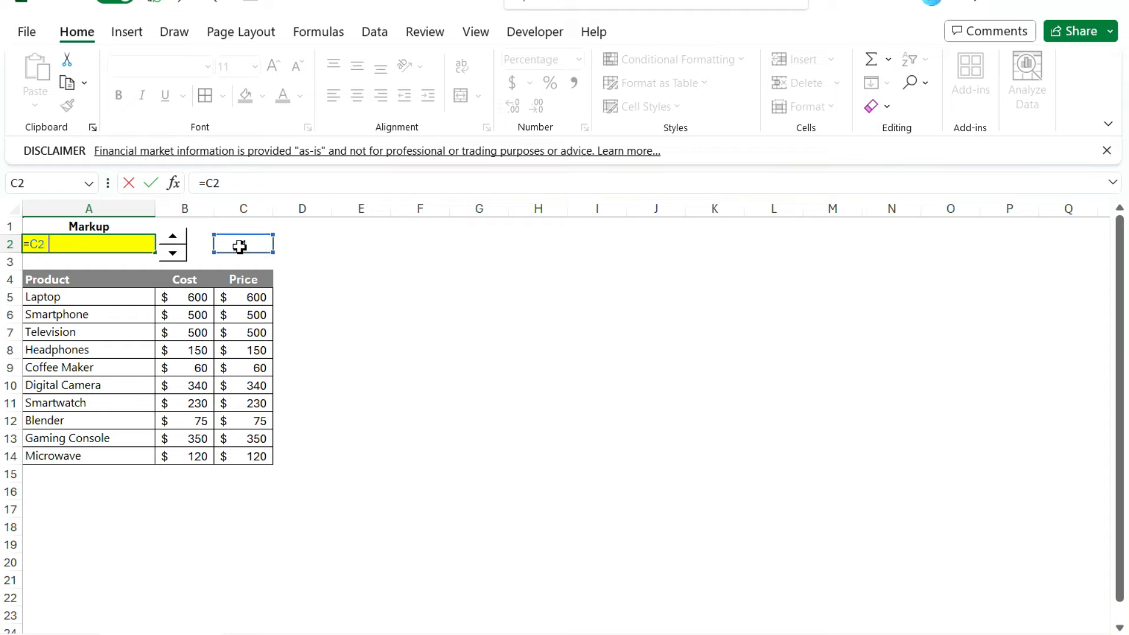
type("/100")
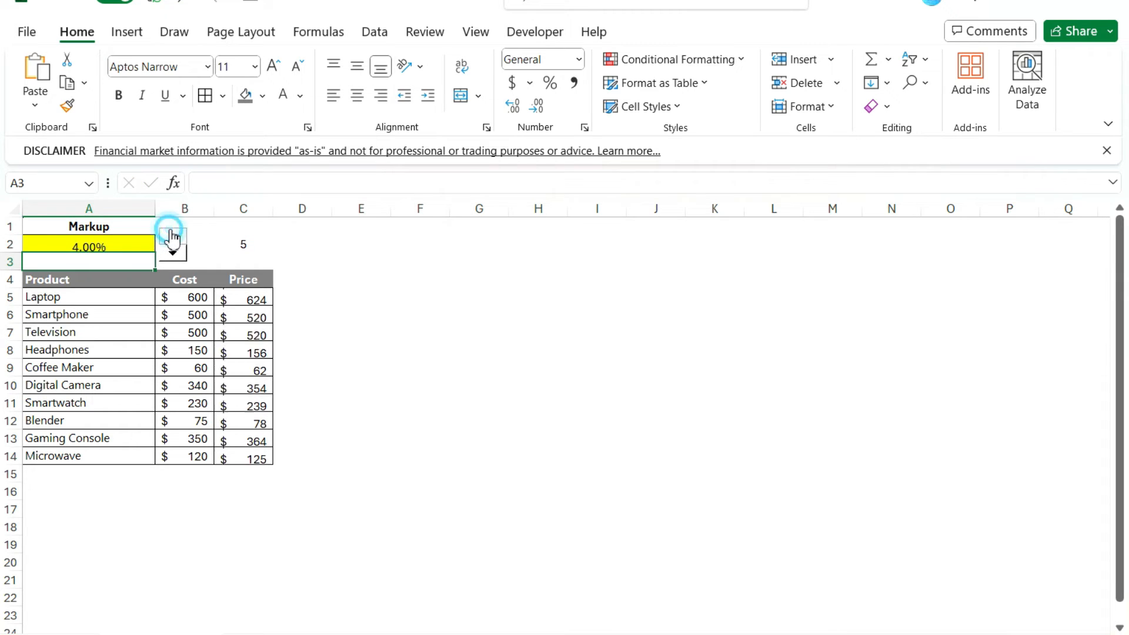
Step: Step the spin button up several times and down once so markup lands at 46.00%
left_click(173, 234)
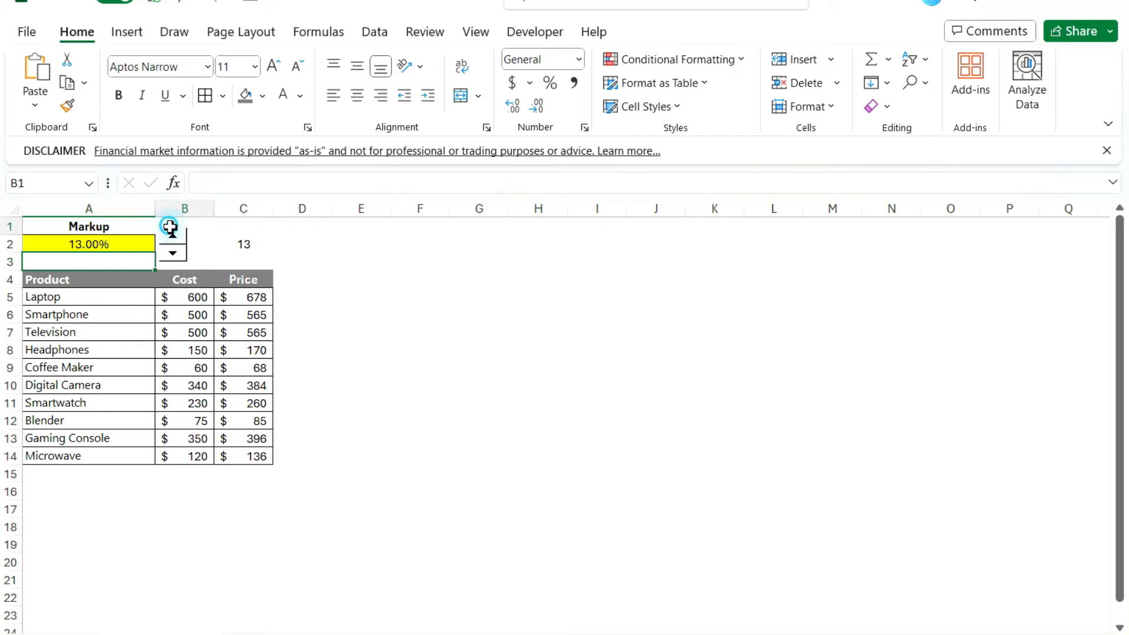
left_click(171, 237)
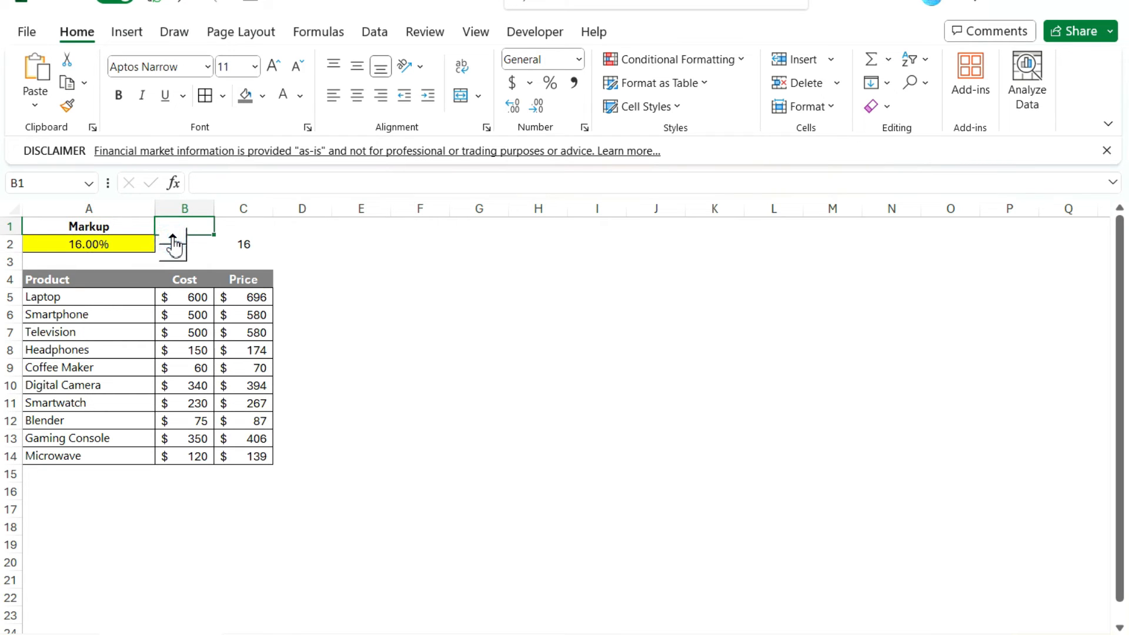
left_click(173, 237)
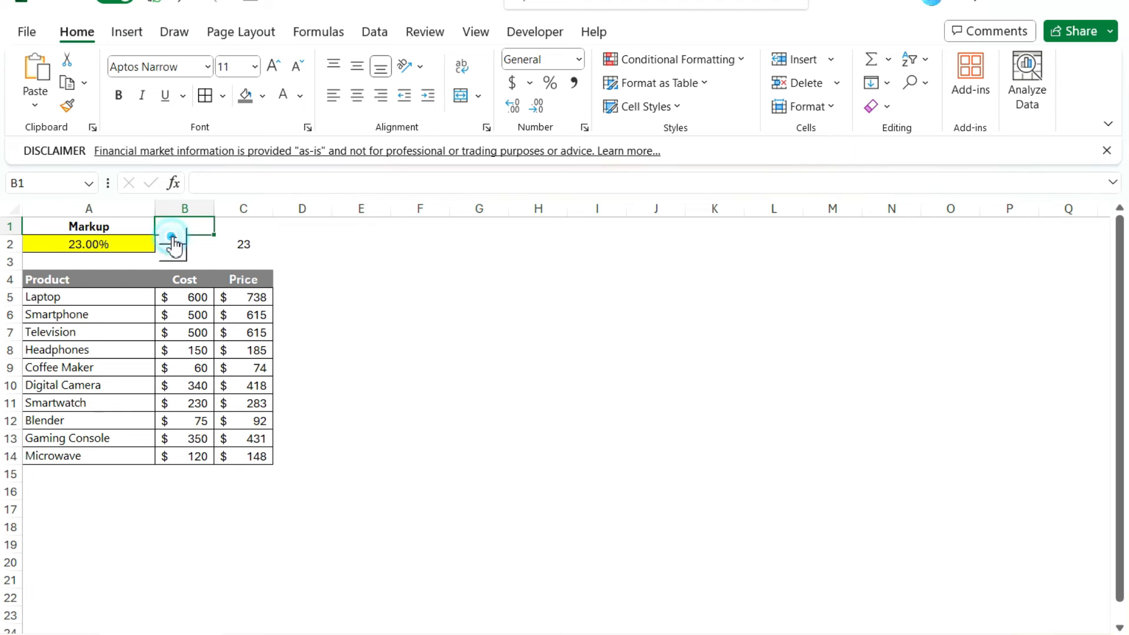
left_click(173, 238)
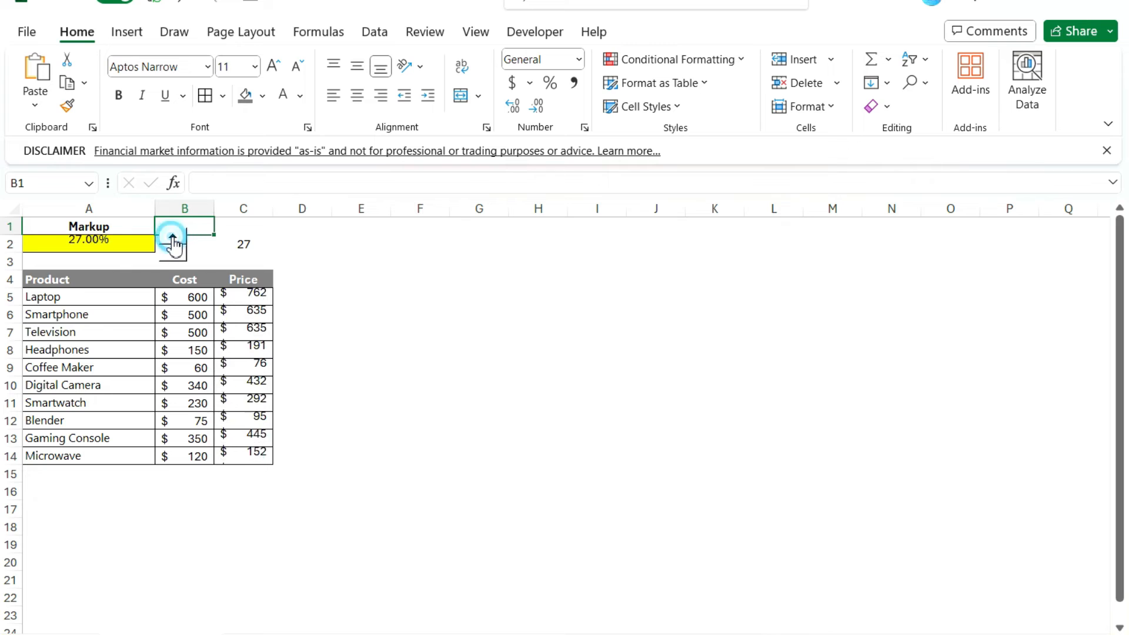
left_click(173, 236)
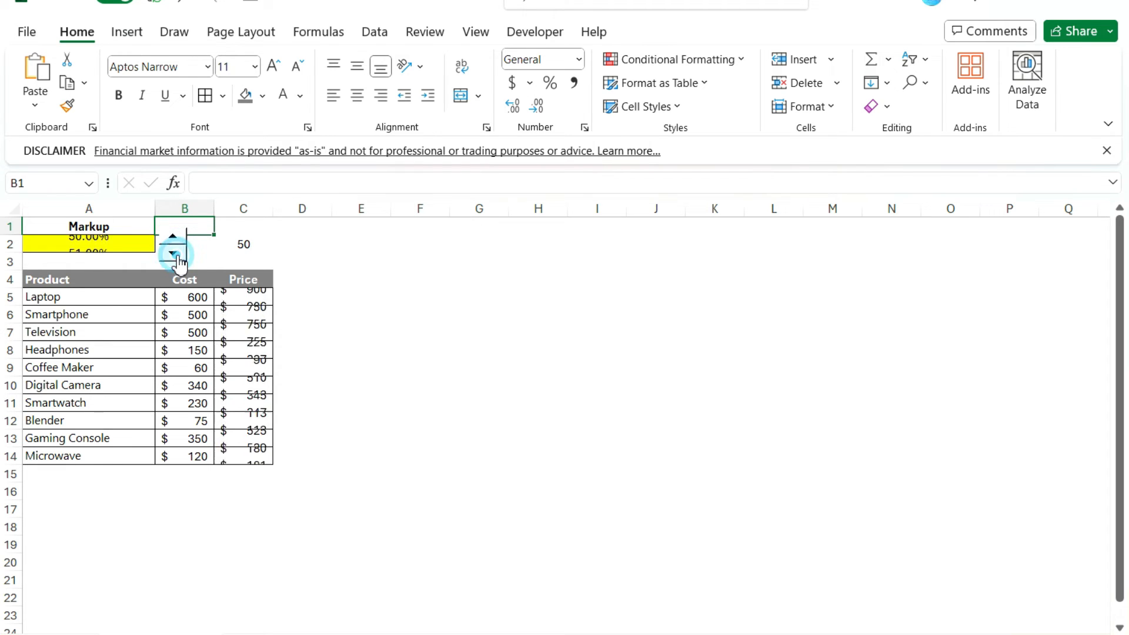
left_click(173, 256)
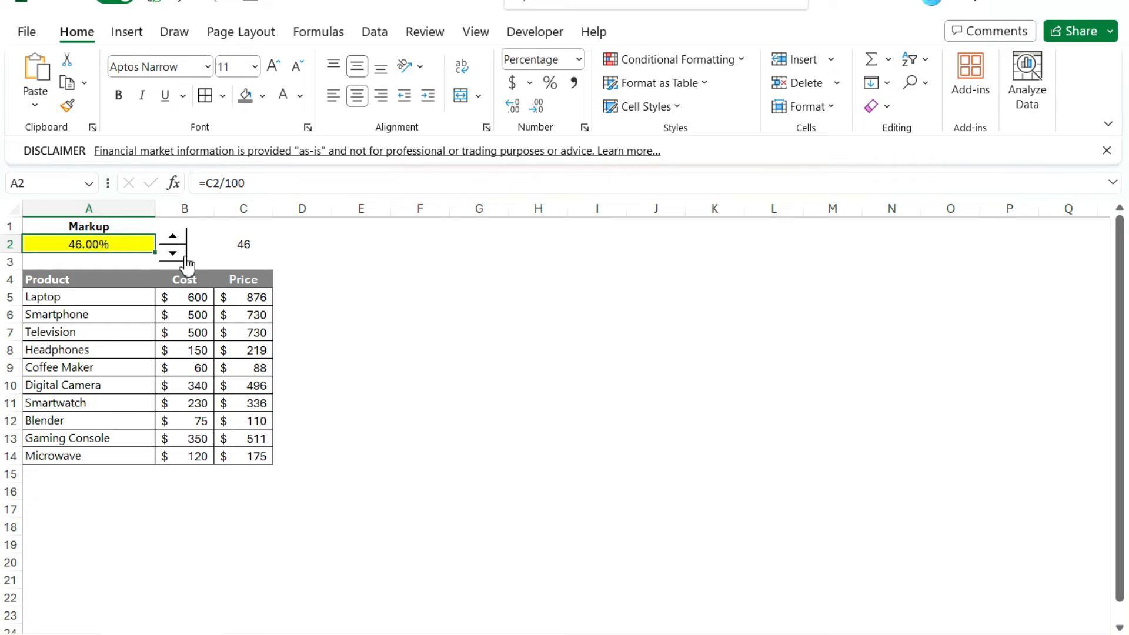
Step: Step the markup down to 42.00% (C2 = 42, Laptop $852) and inspect C2
left_click(171, 254)
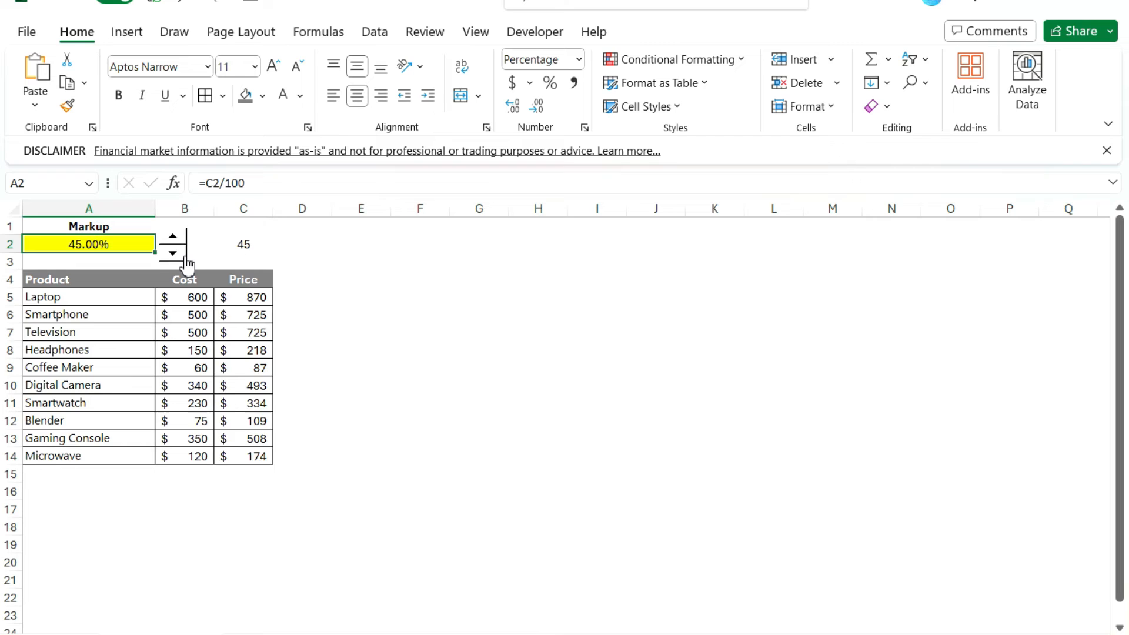
left_click(172, 254)
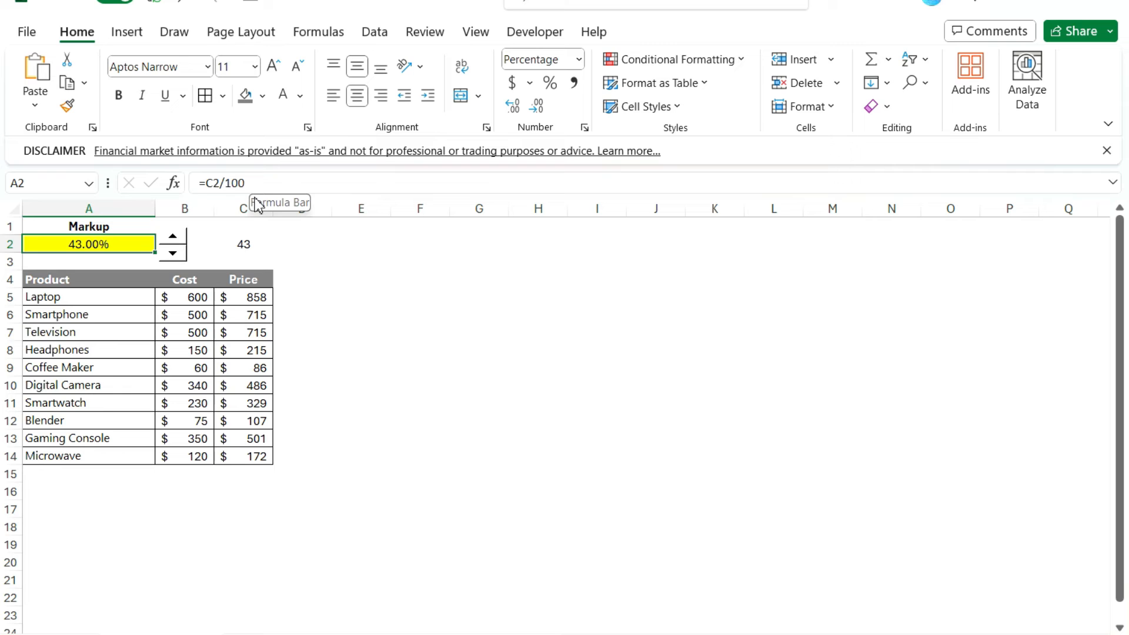
mouse_move(238, 246)
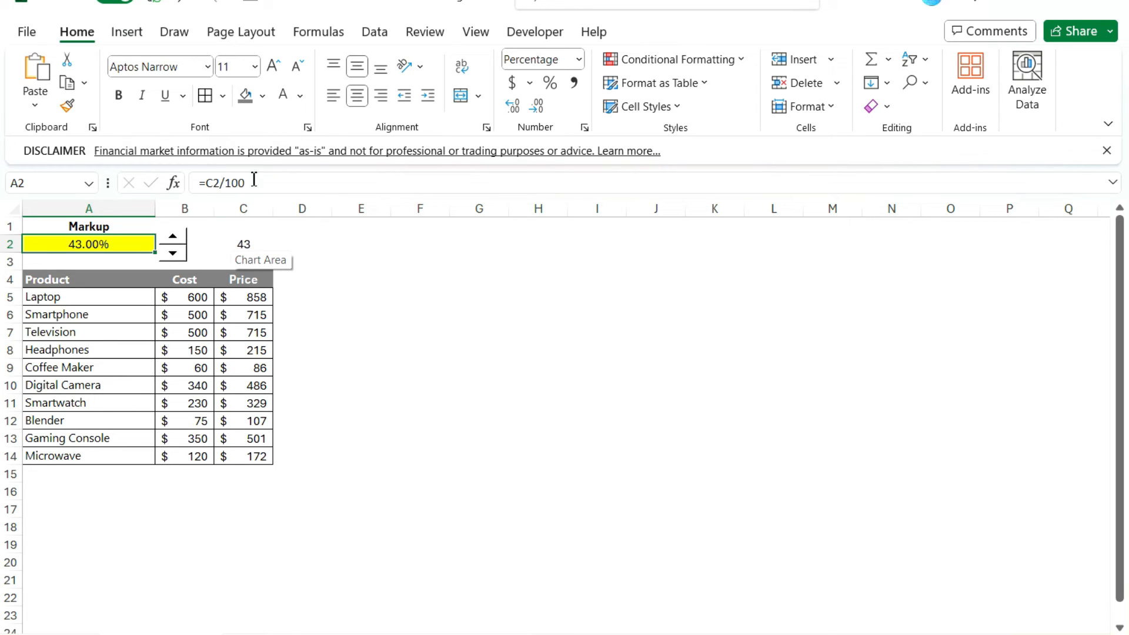
mouse_move(252, 183)
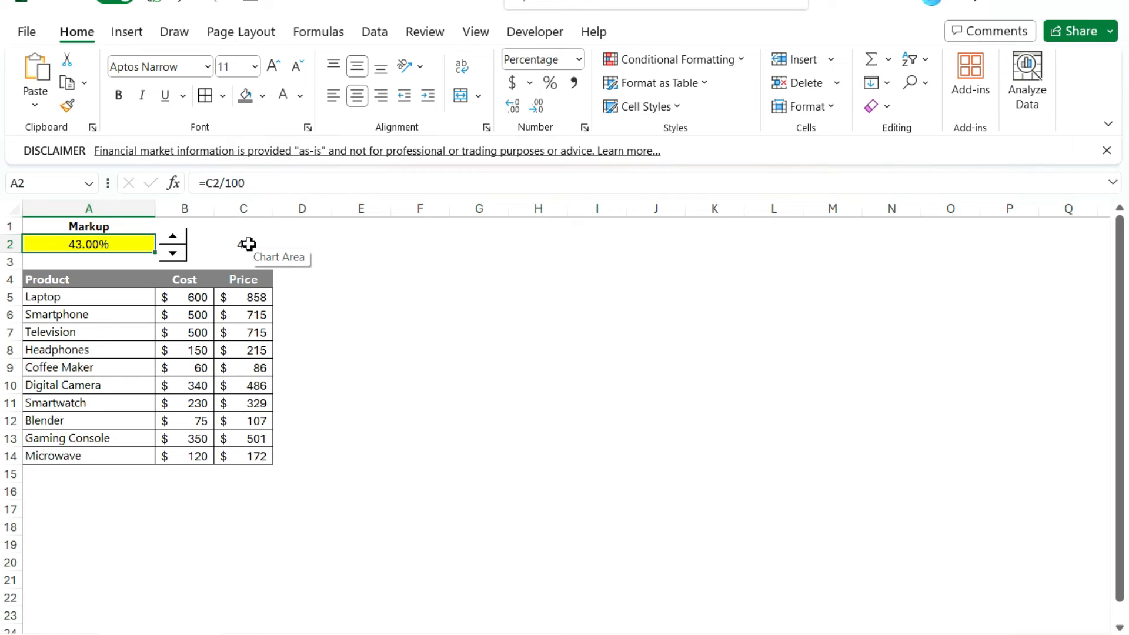
mouse_move(240, 243)
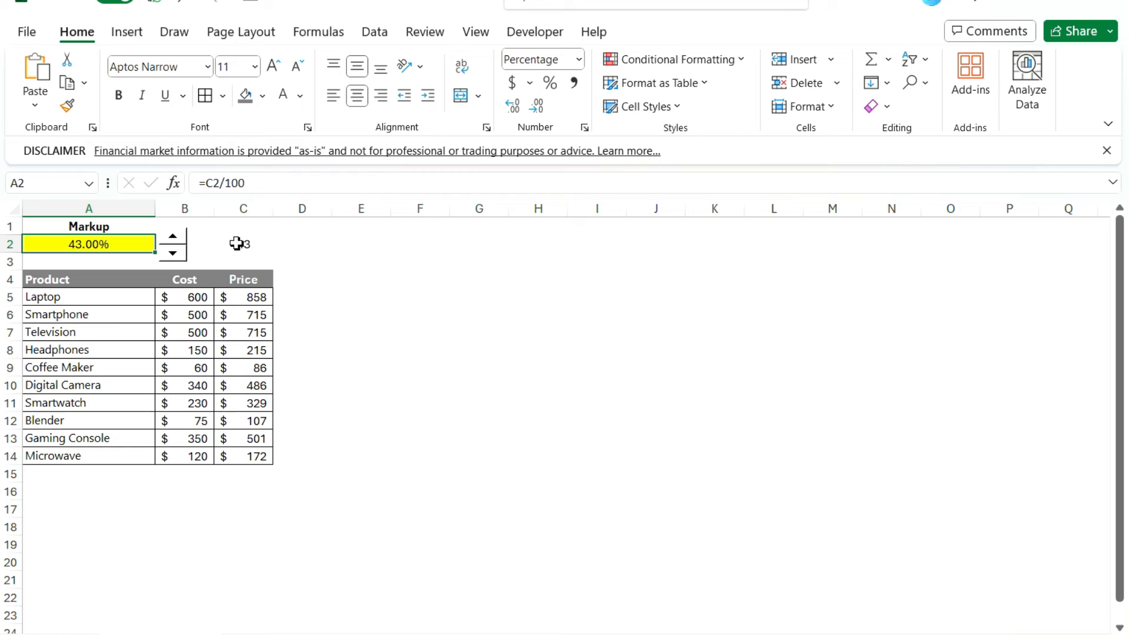
mouse_move(187, 248)
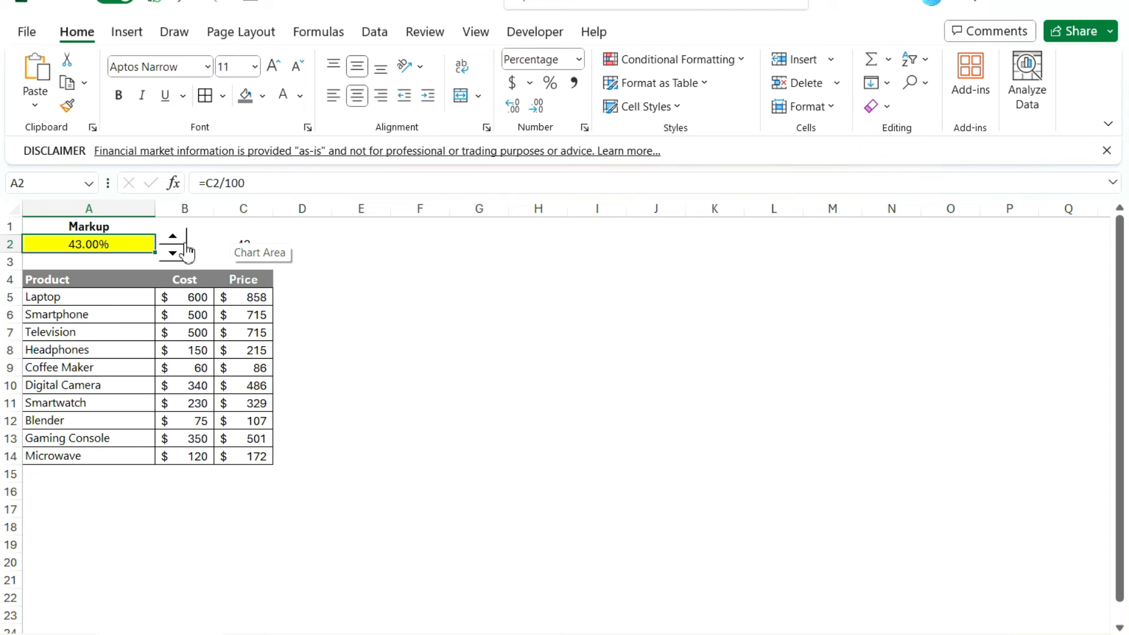
left_click(171, 235)
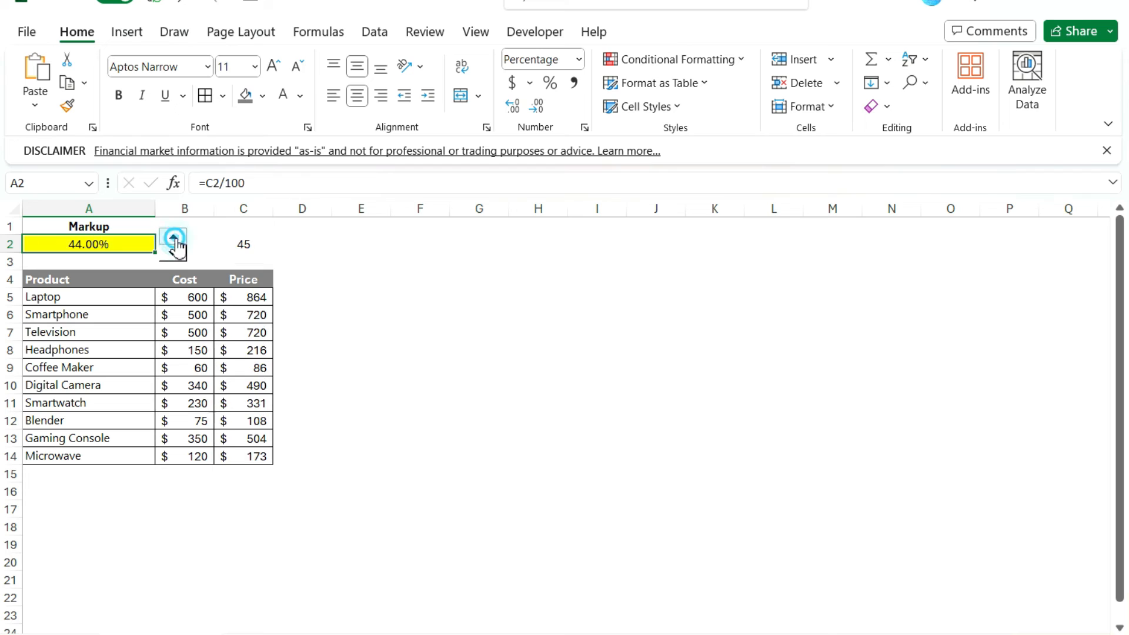
left_click(172, 252)
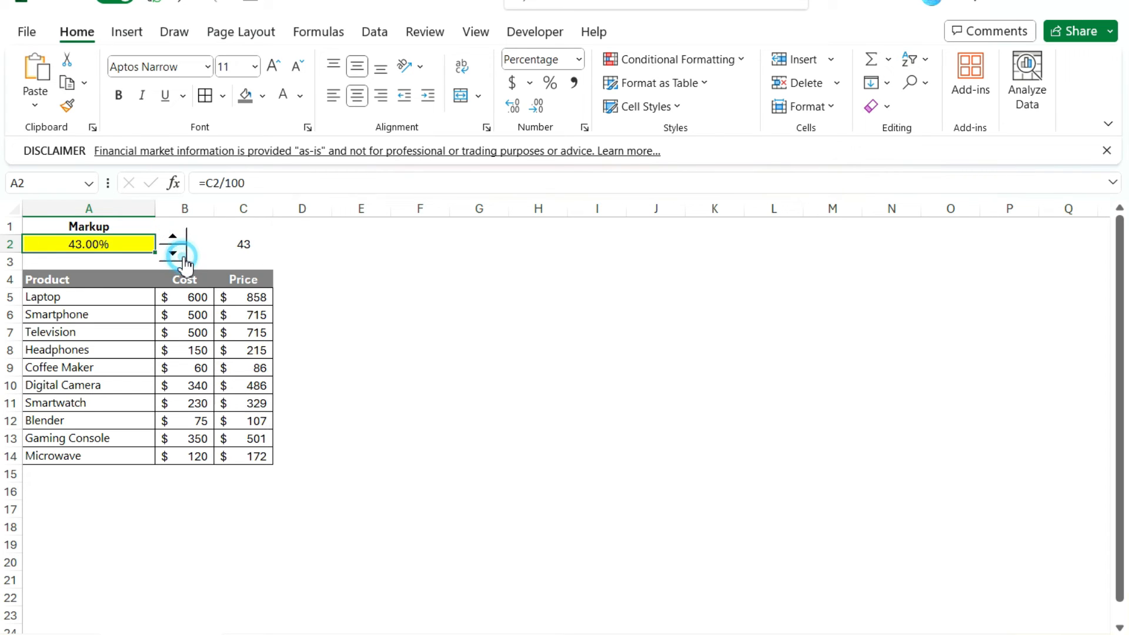
left_click(171, 255)
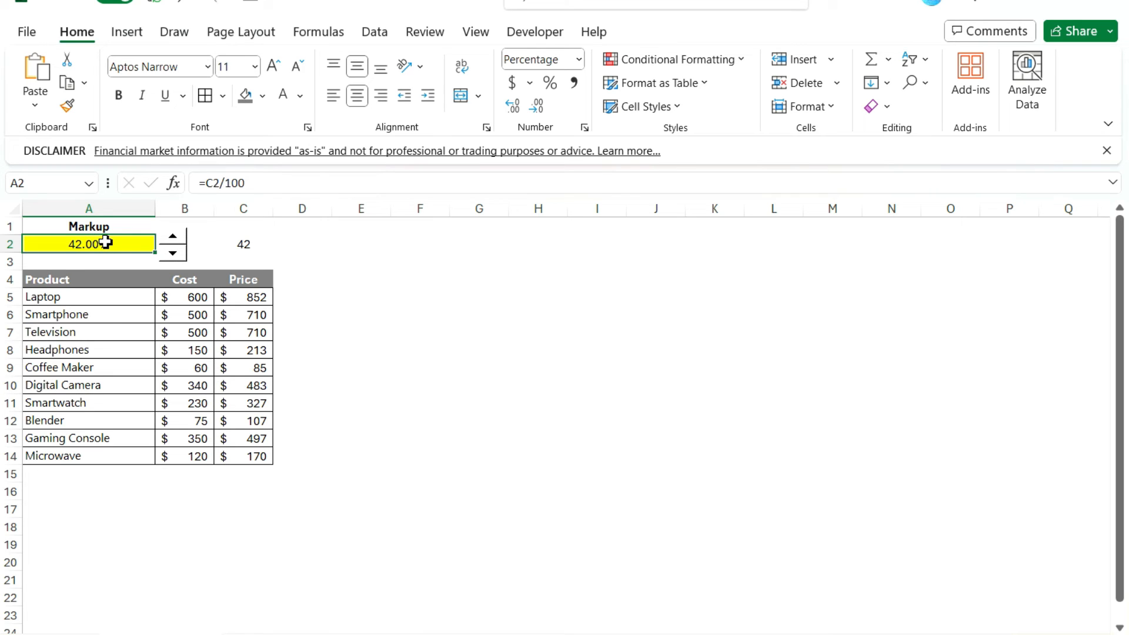
left_click(243, 245)
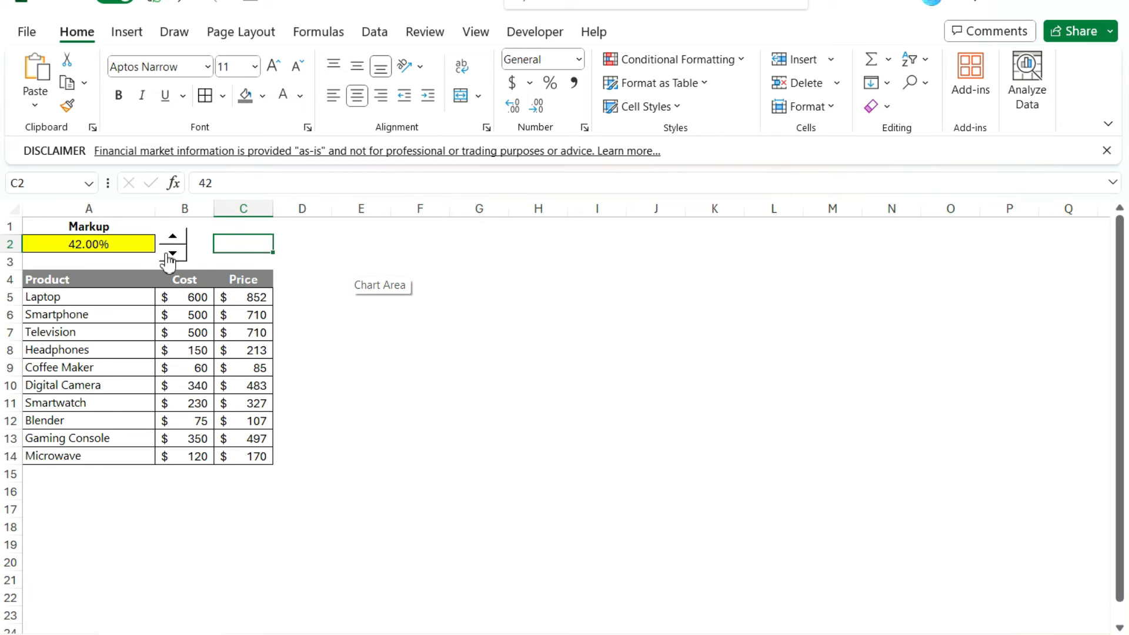
Step: Step the spin button up and back down until the markup reads 45%, Laptop $870
left_click(172, 235)
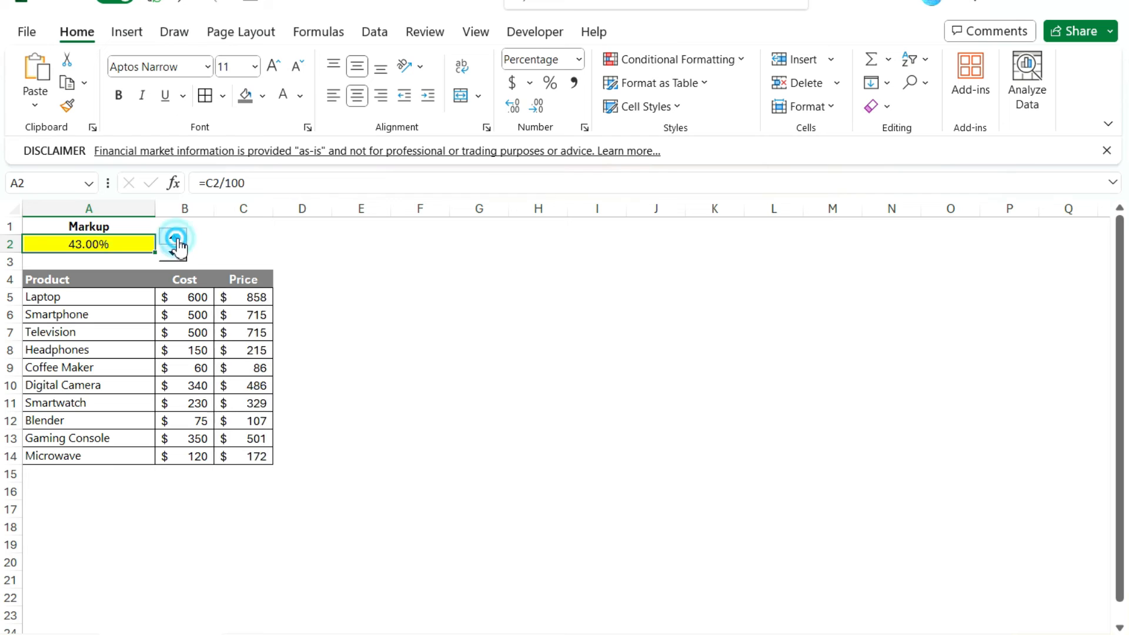
left_click(173, 238)
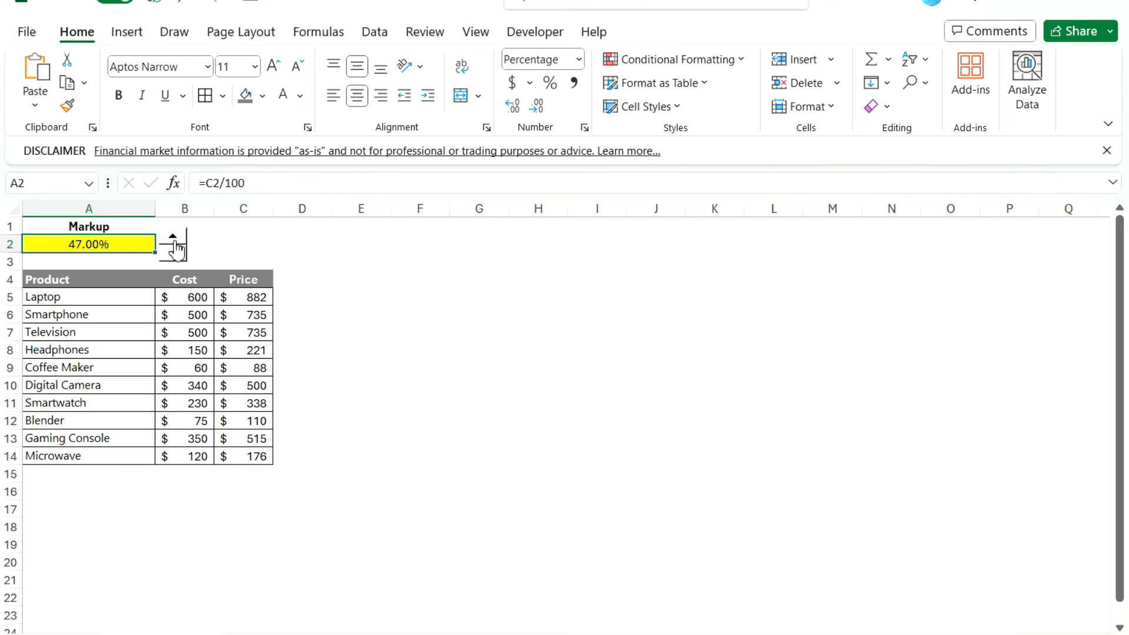
left_click(172, 254)
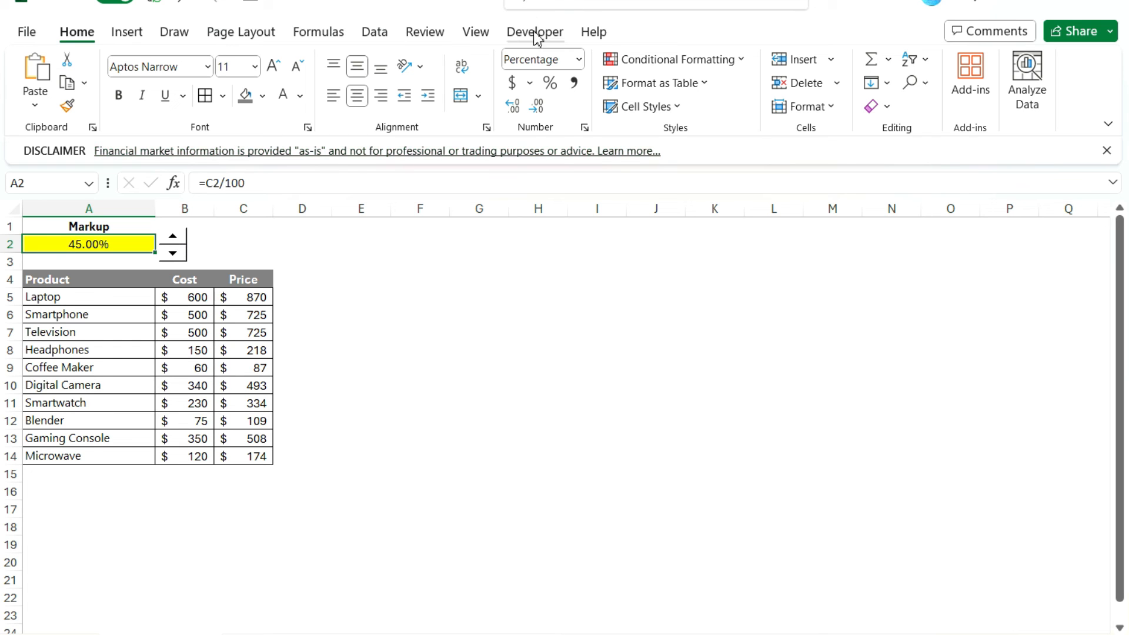
Step: Show the Developer ribbon and its gallery of insertable form controls
left_click(534, 32)
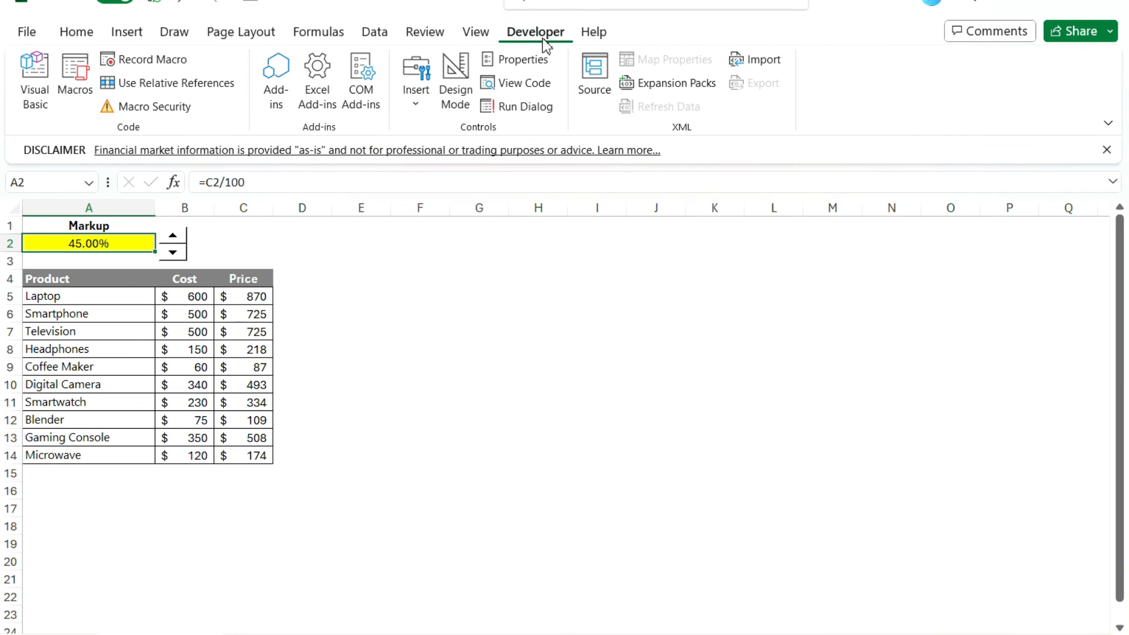
mouse_move(415, 97)
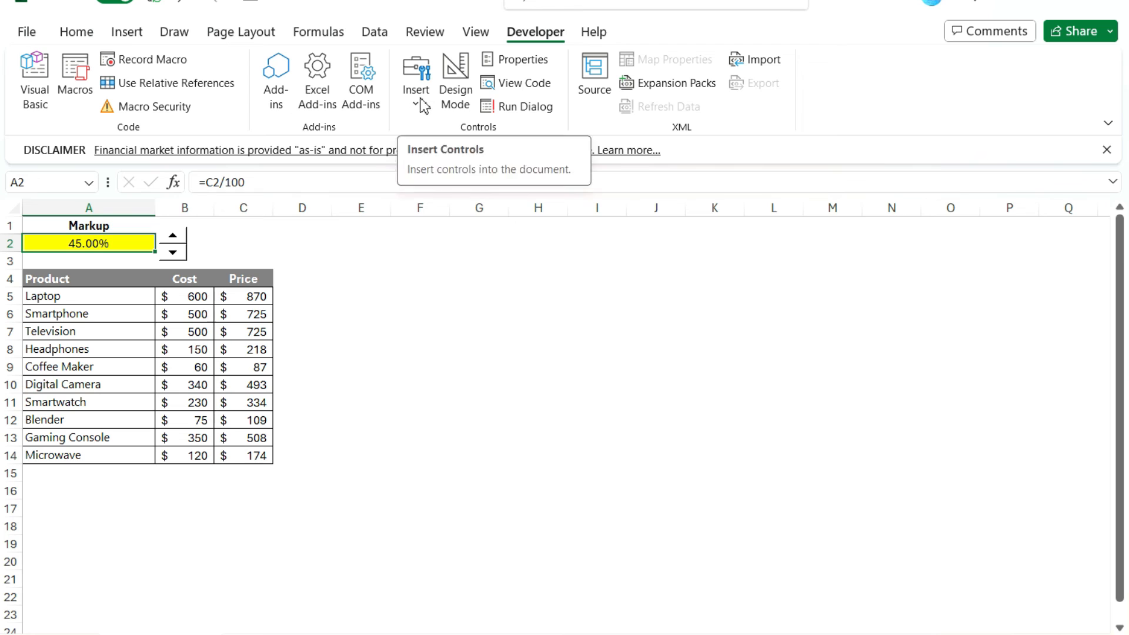
left_click(415, 79)
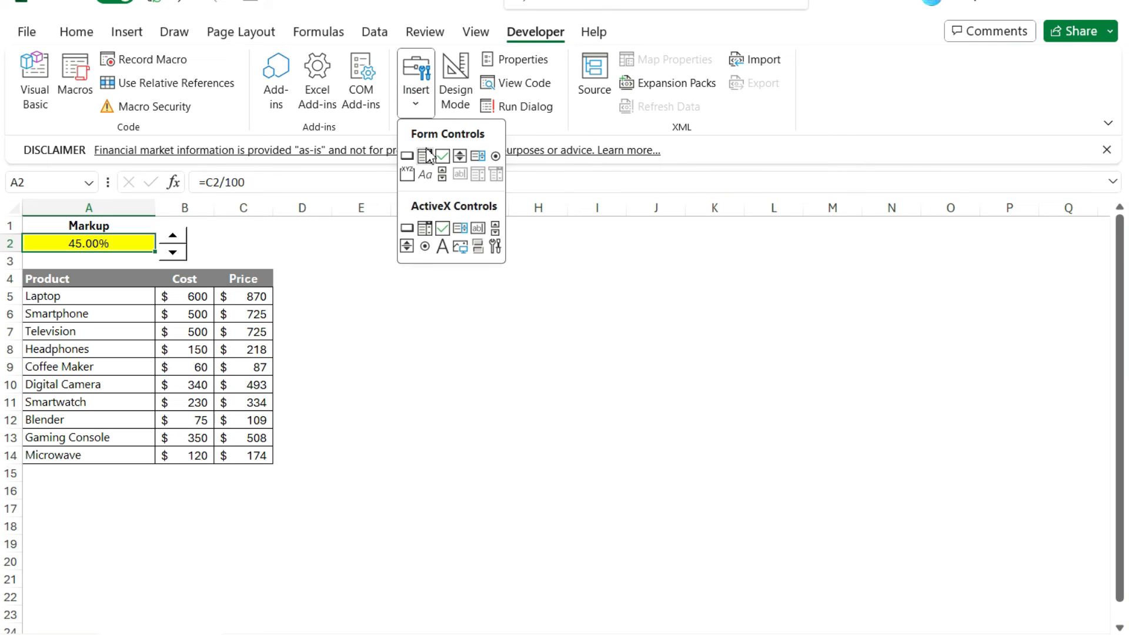
mouse_move(460, 157)
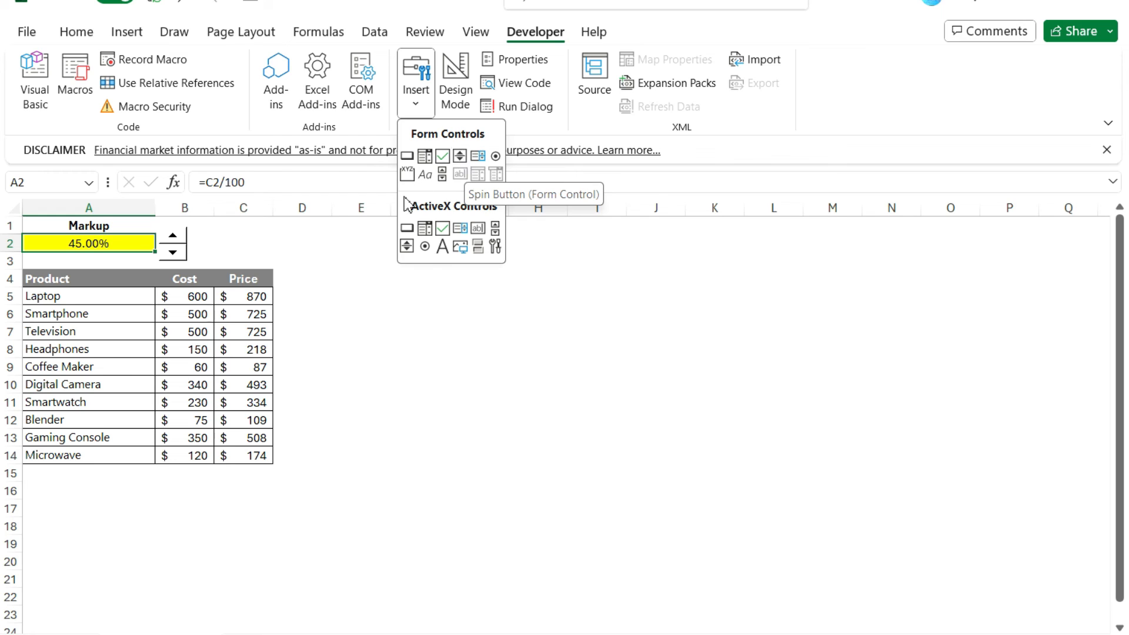
mouse_move(405, 246)
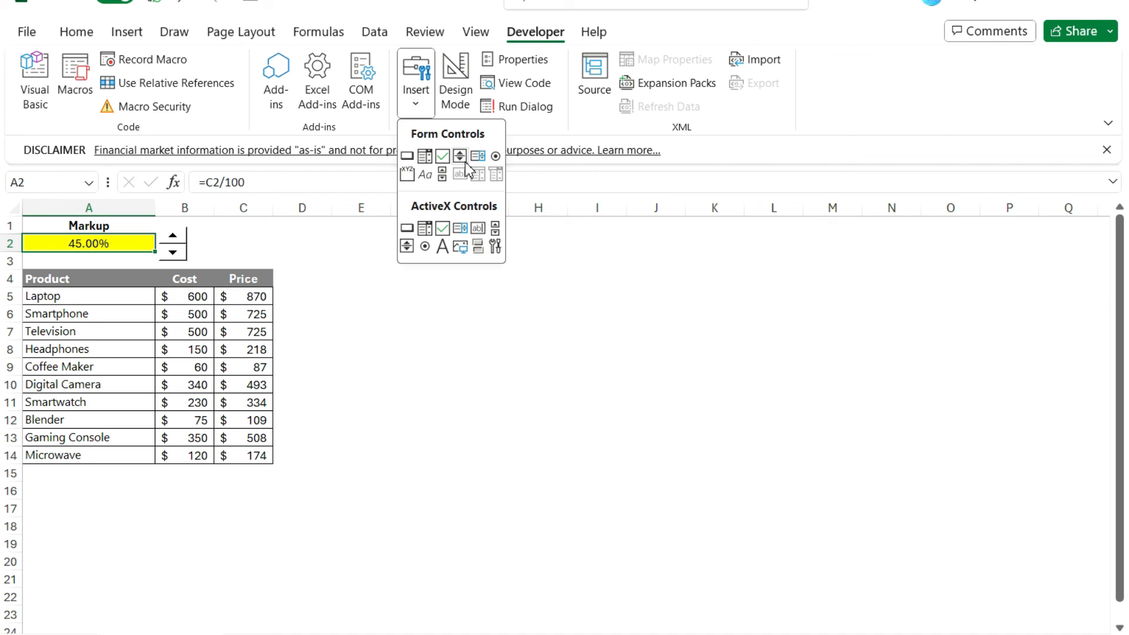
mouse_move(118, 232)
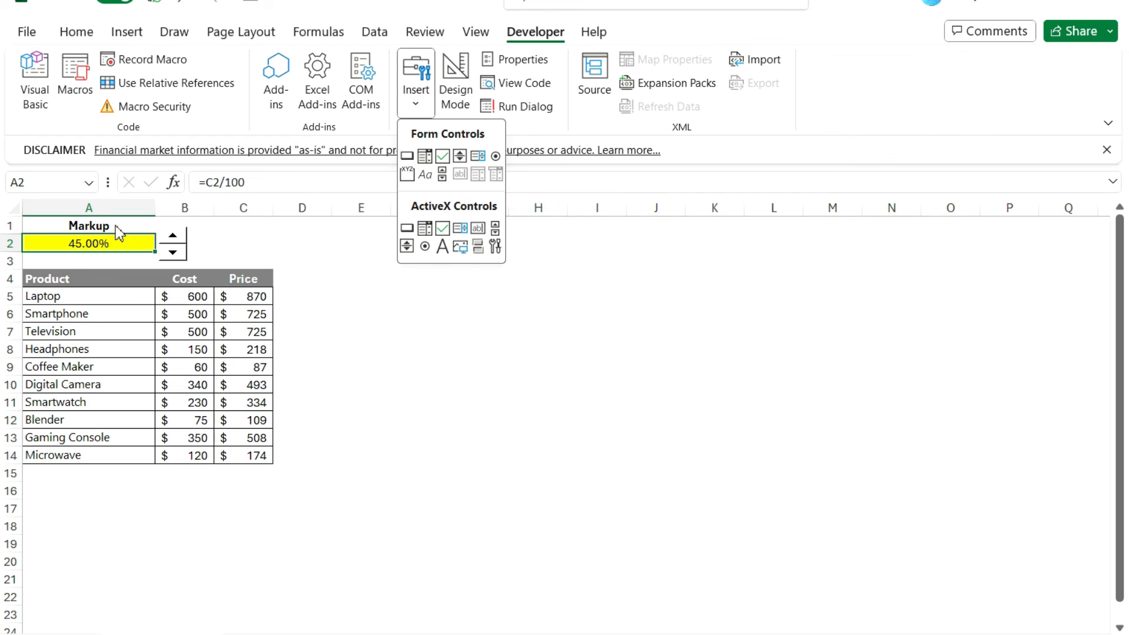
mouse_move(120, 244)
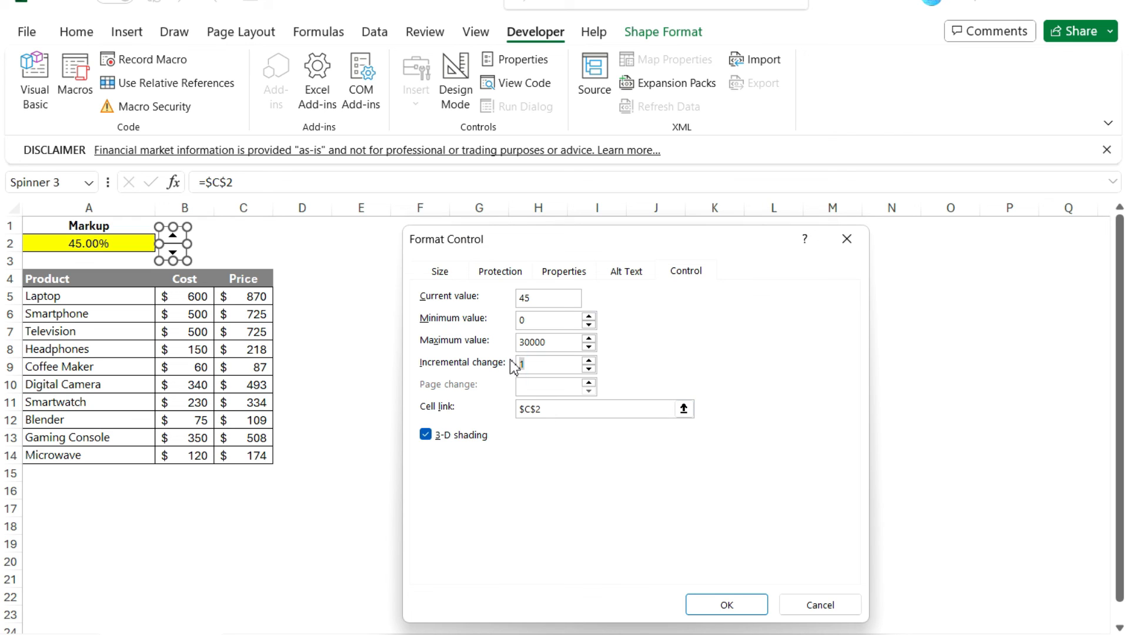
Step: Set Incremental change to 5, then step the markup up and down to land at 50%, Laptop $900
type("5")
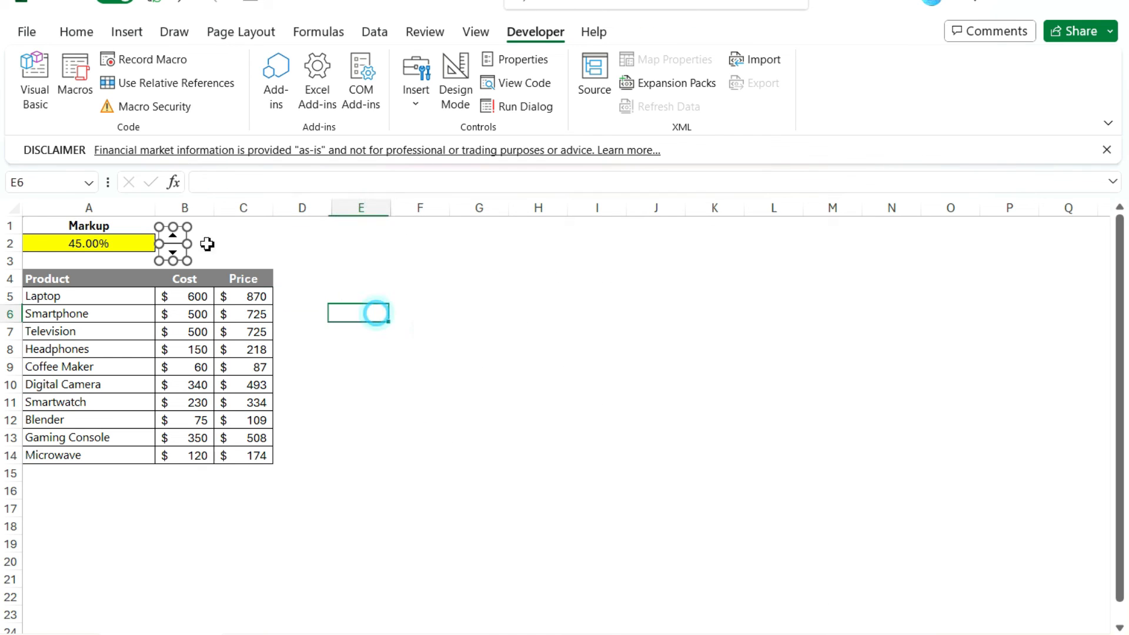
left_click(173, 236)
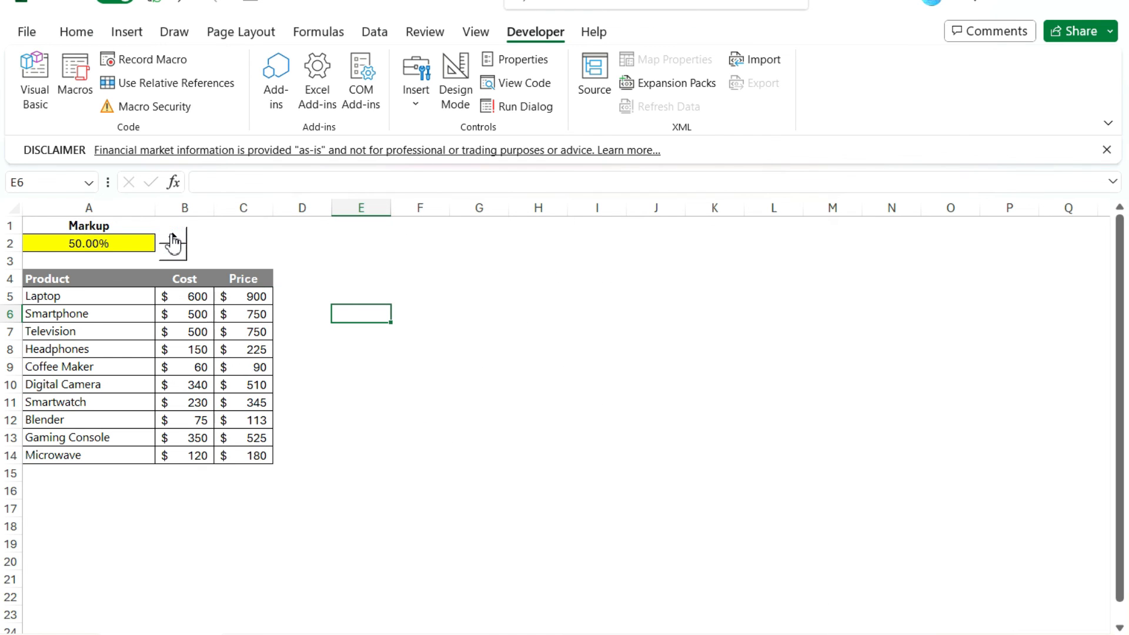
left_click(171, 236)
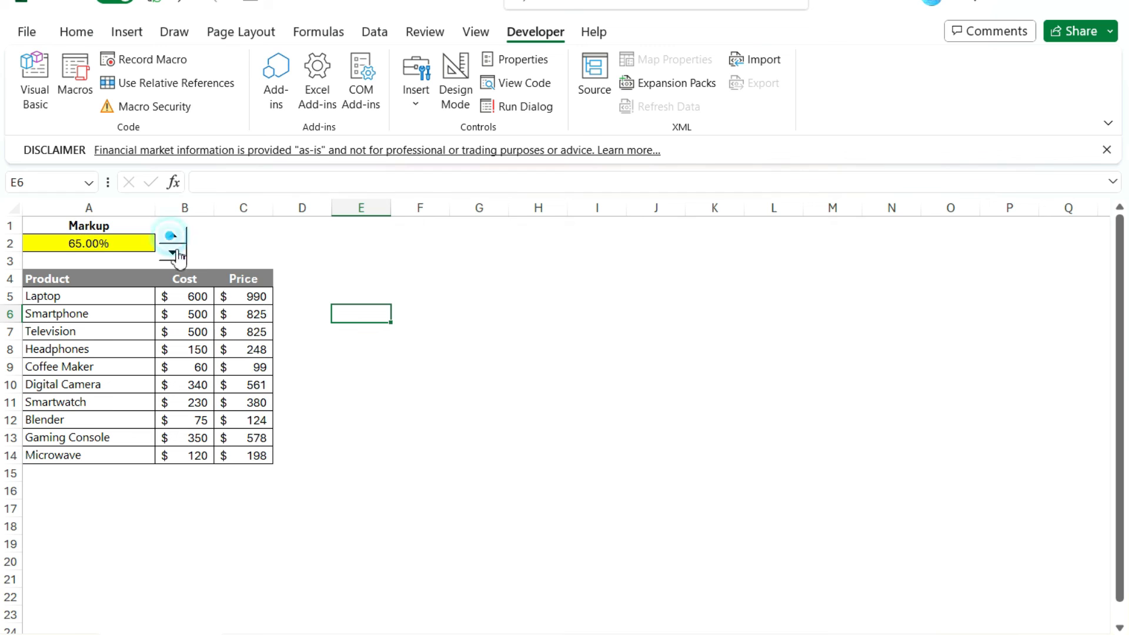
left_click(172, 258)
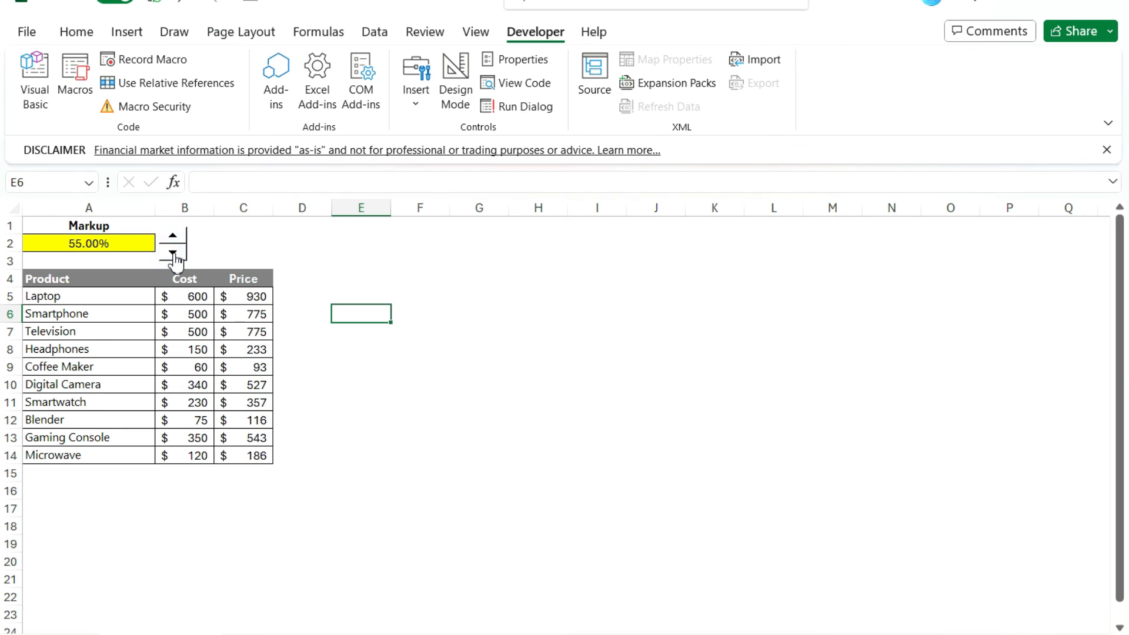
left_click(173, 258)
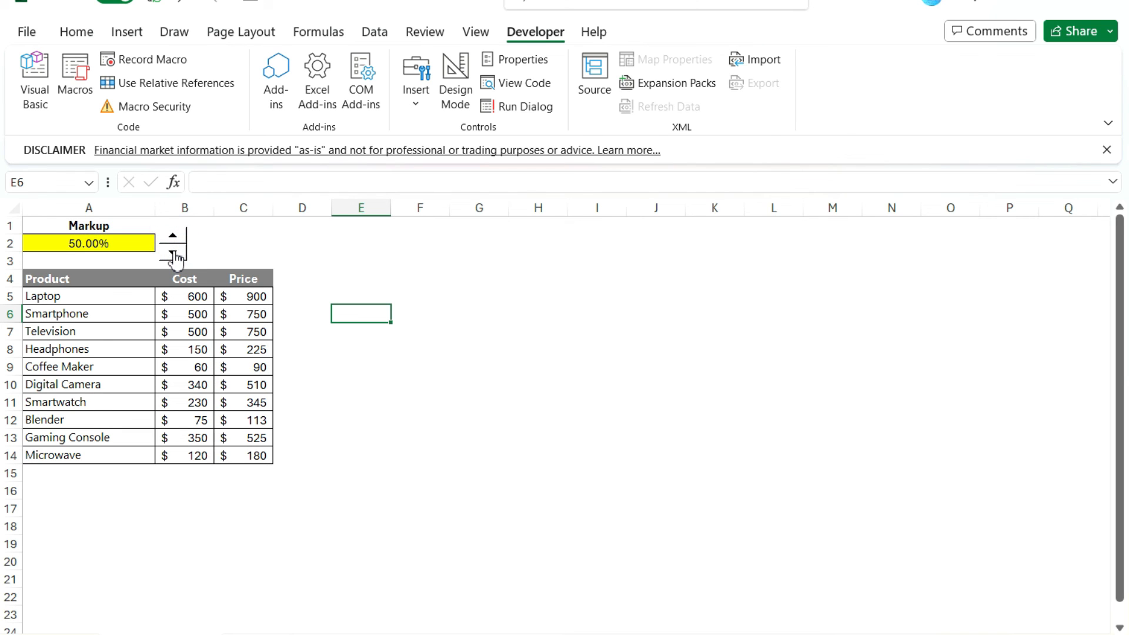